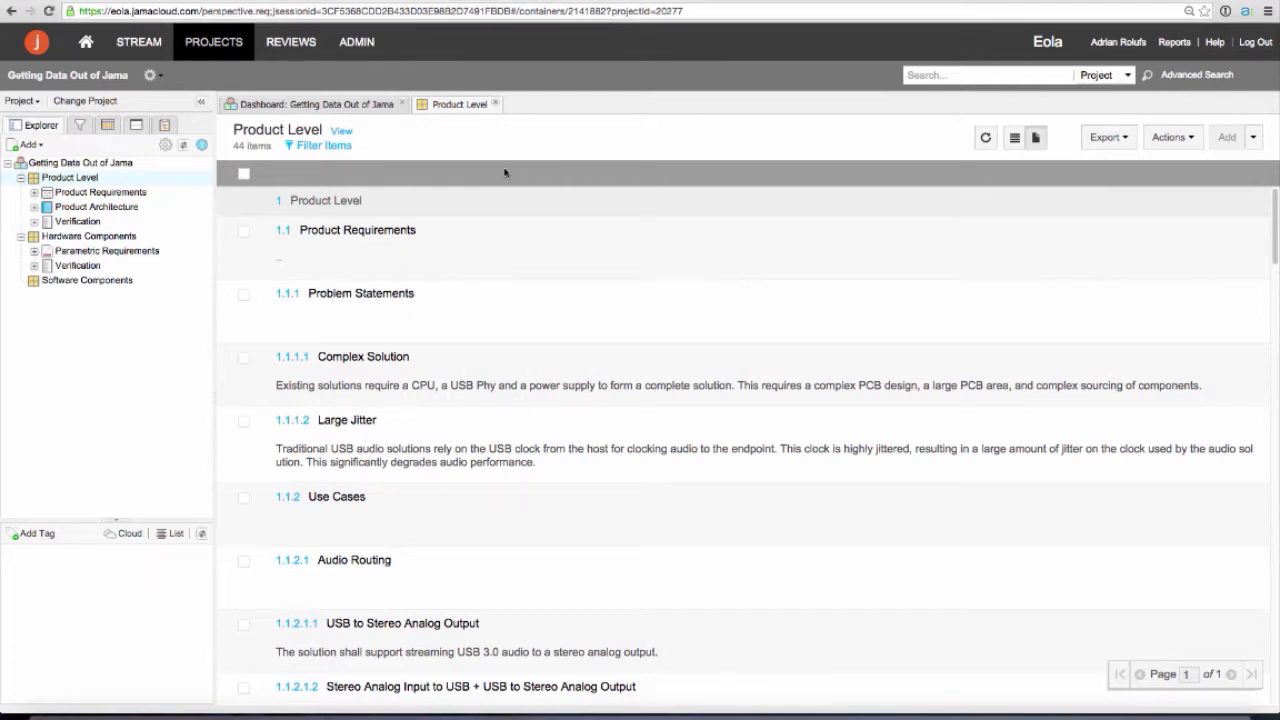
# Export the Product Level items to Excel and review the resulting Product+Level.xls workbook
pyautogui.click(1106, 136)
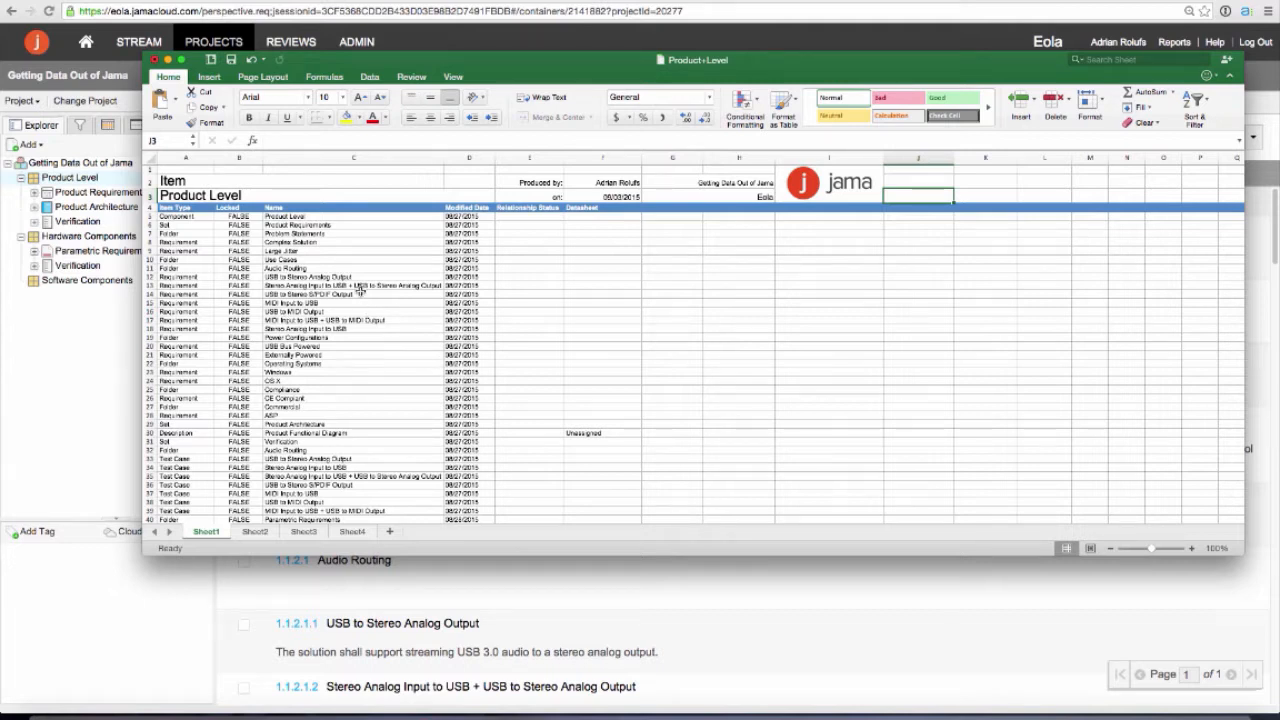
pyautogui.moveTo(498, 272)
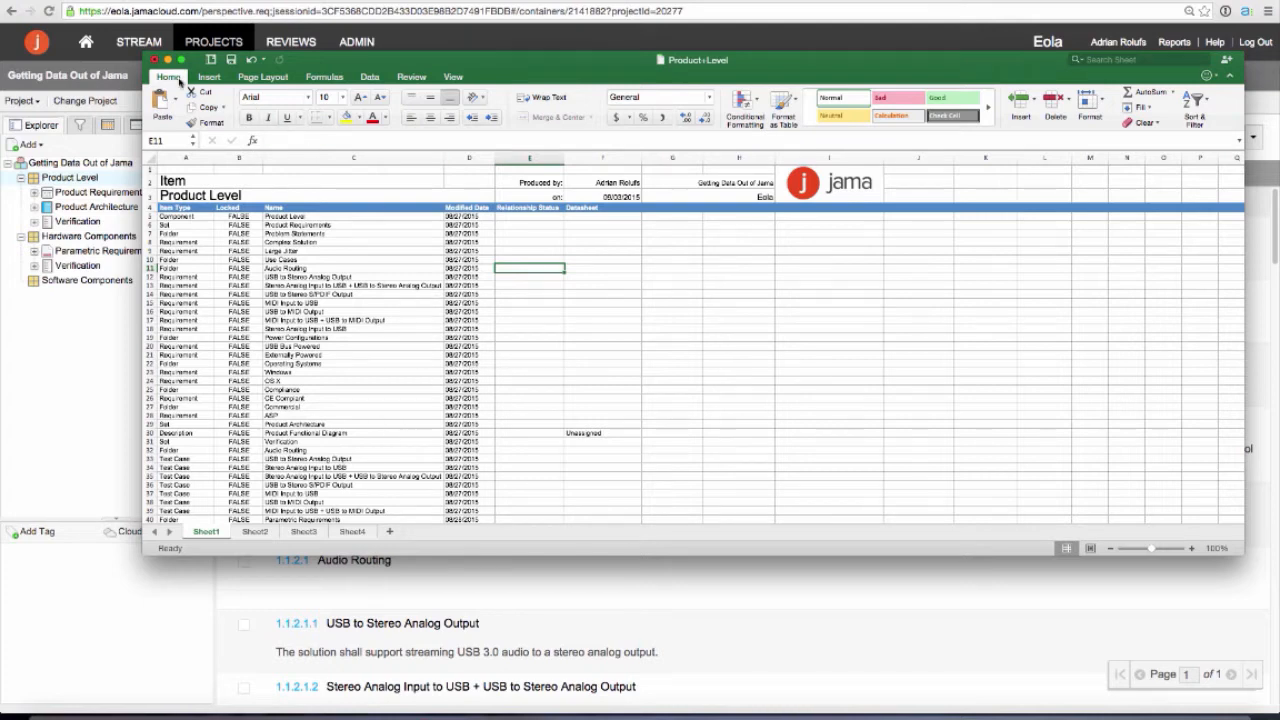
pyautogui.moveTo(556, 294)
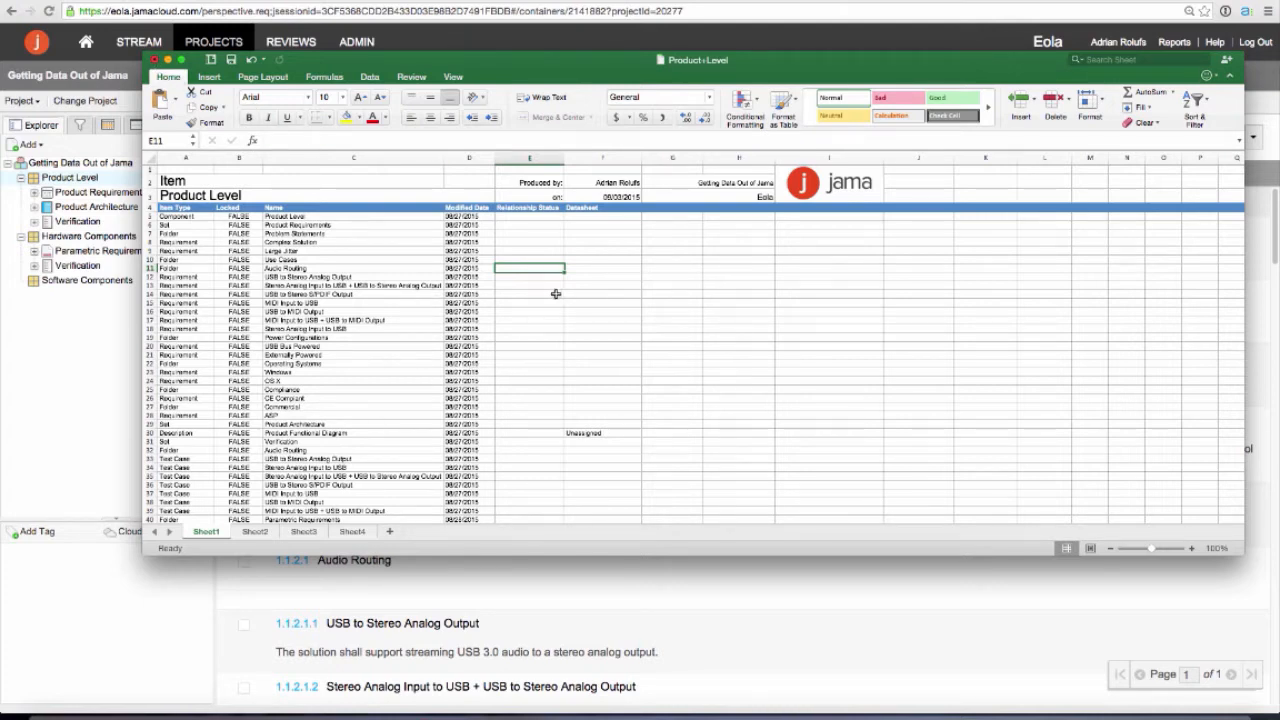
pyautogui.moveTo(578, 370)
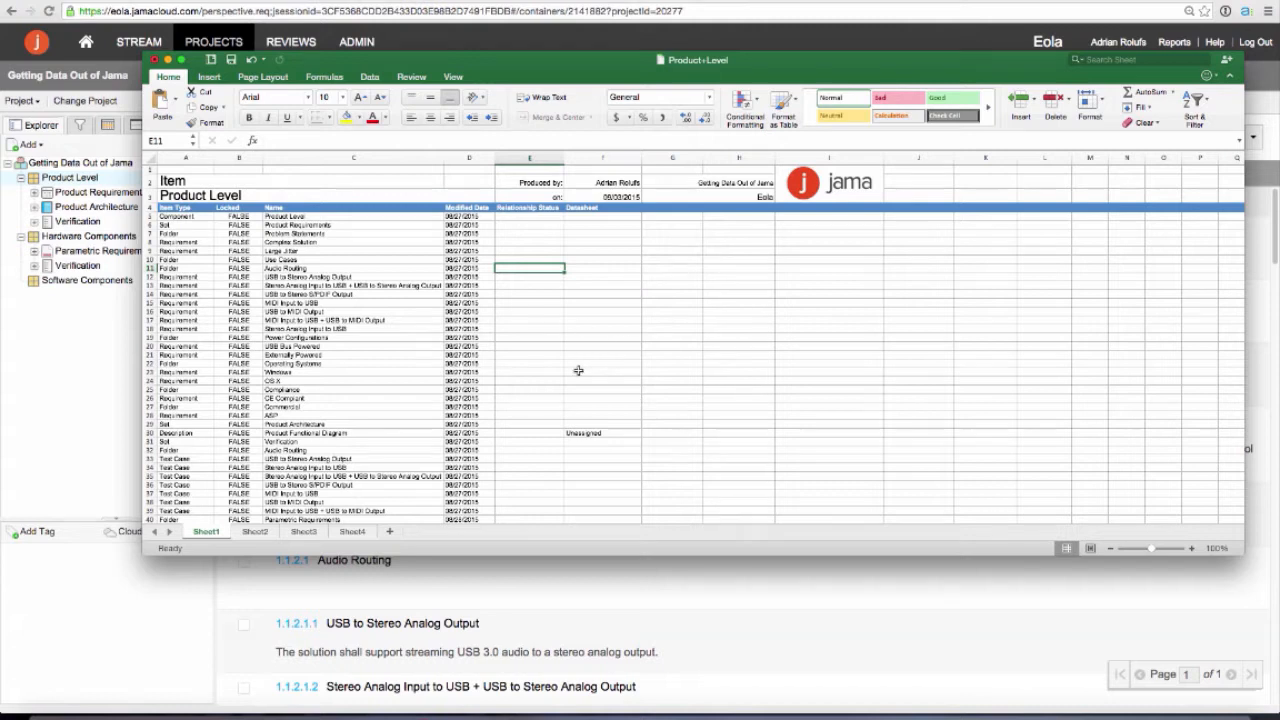
pyautogui.moveTo(520, 338)
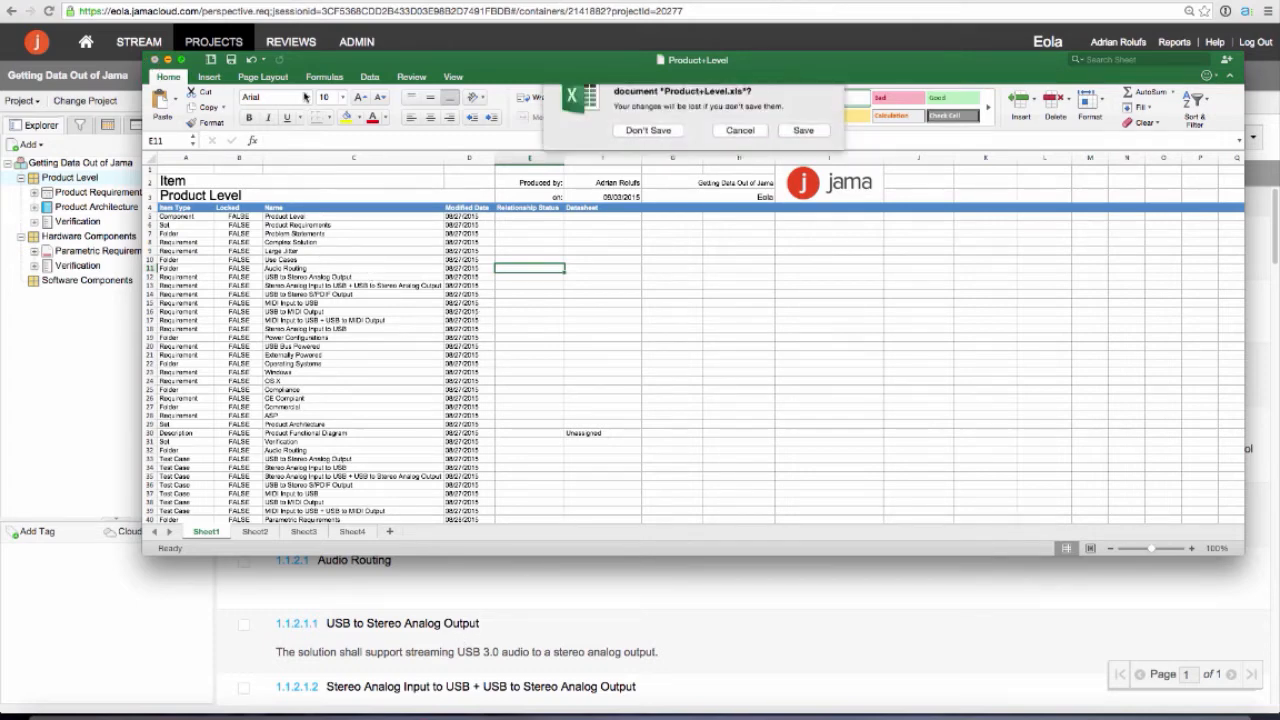
# Close the exported workbook without saving and return to the Jama Product Level list
pyautogui.click(648, 130)
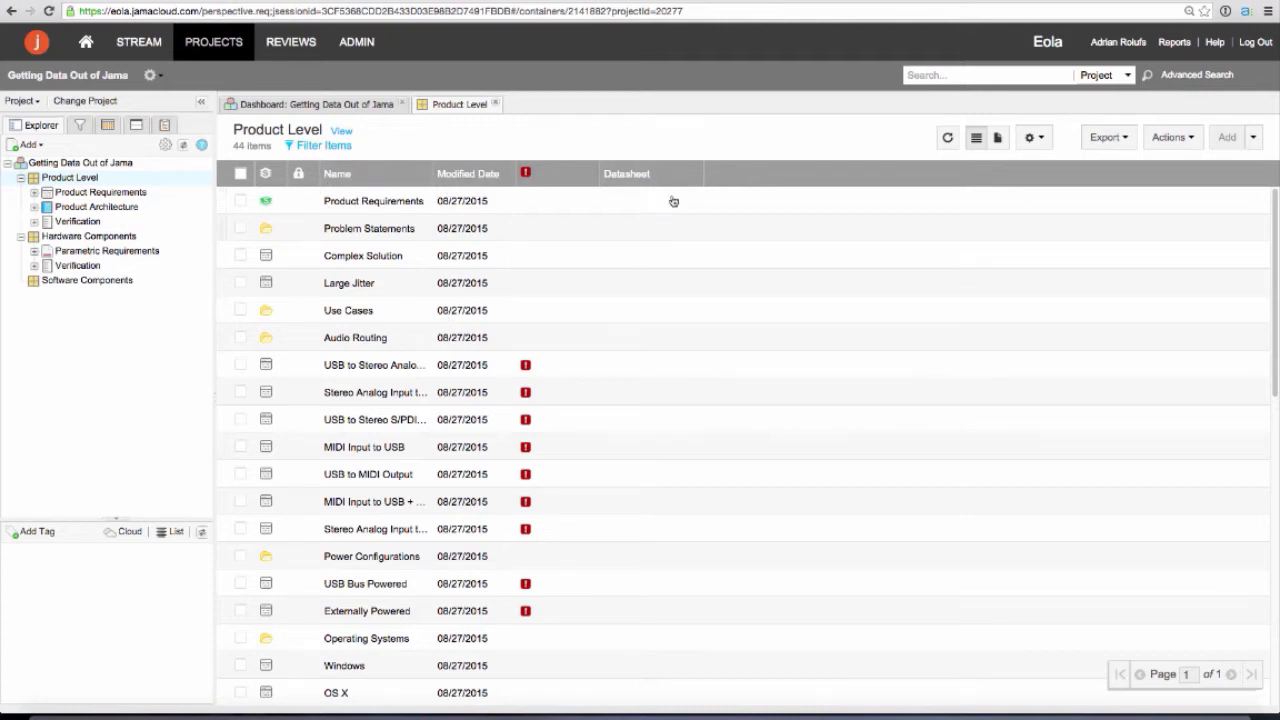
pyautogui.moveTo(584, 200)
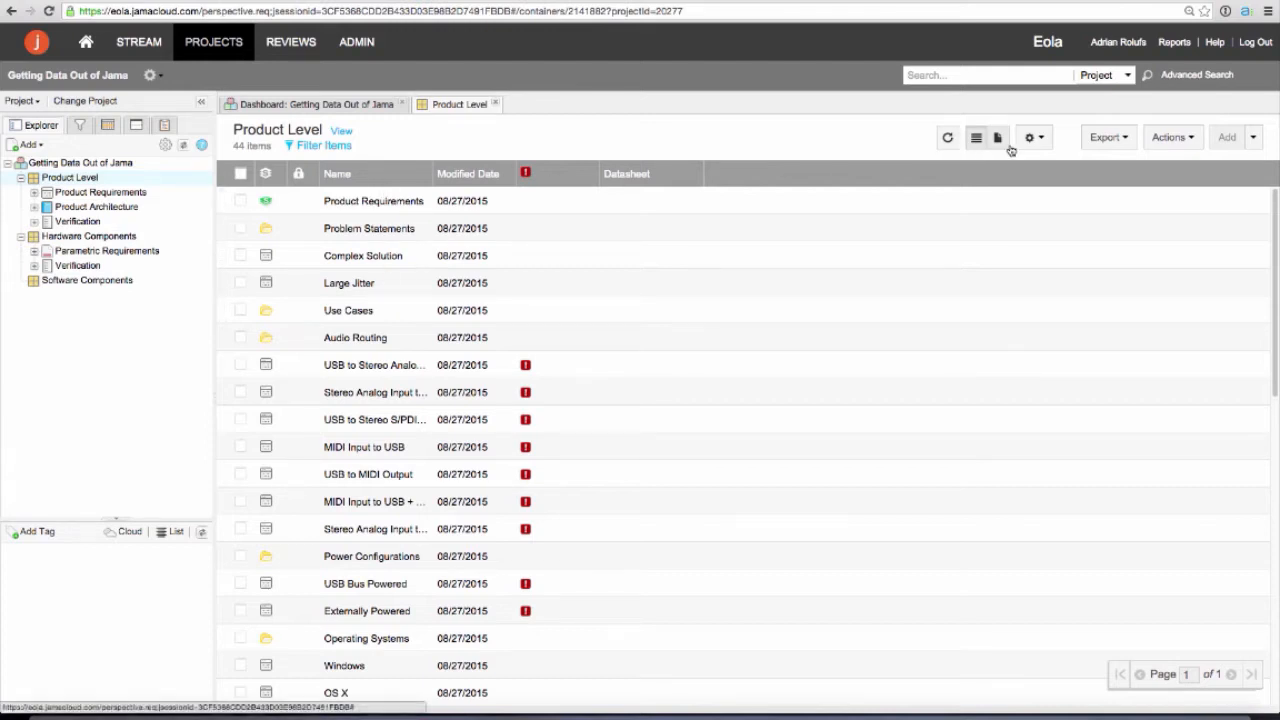
# Add the Description field as a column in the Product Level list view via the gear column picker
pyautogui.click(1028, 136)
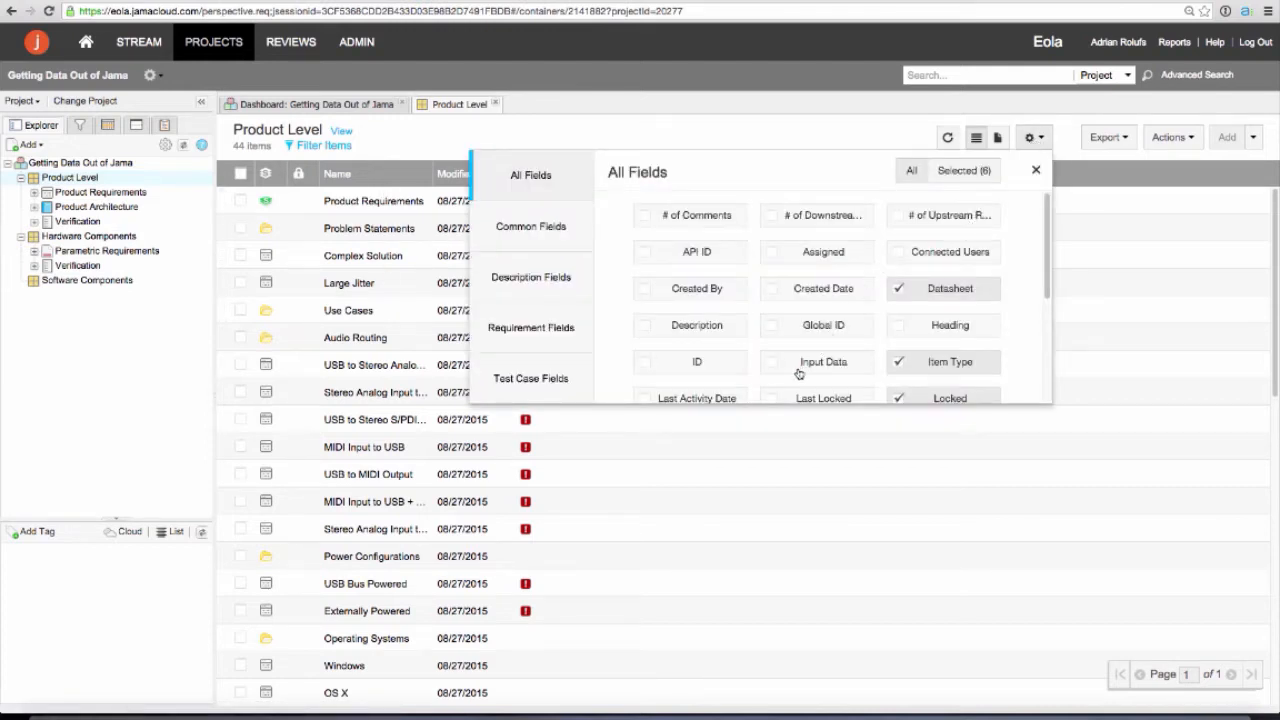
pyautogui.click(652, 324)
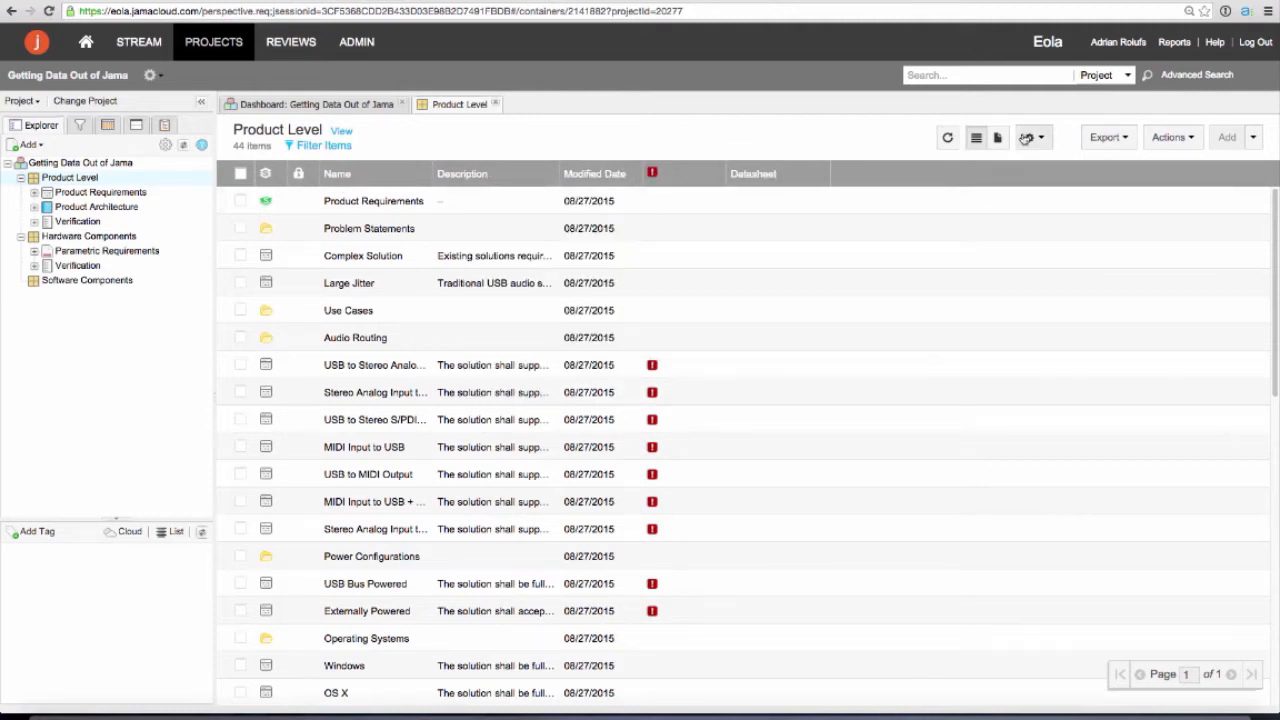
pyautogui.click(1028, 136)
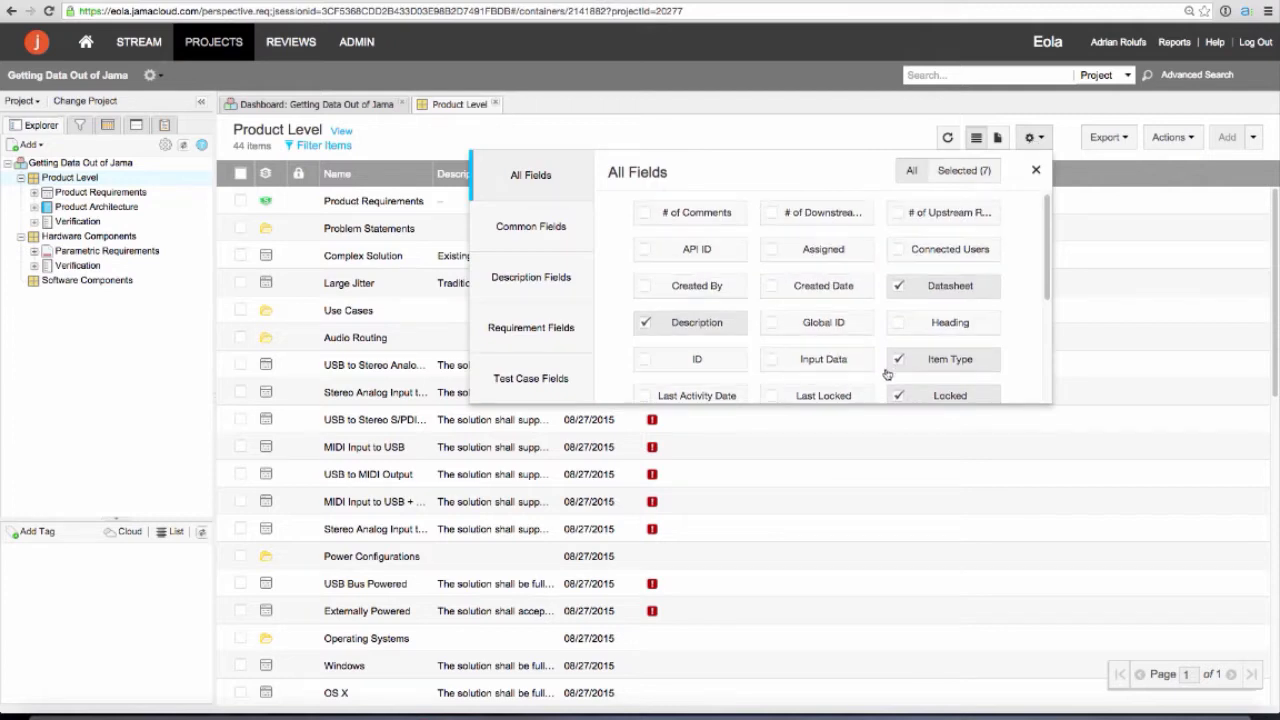
pyautogui.click(1036, 170)
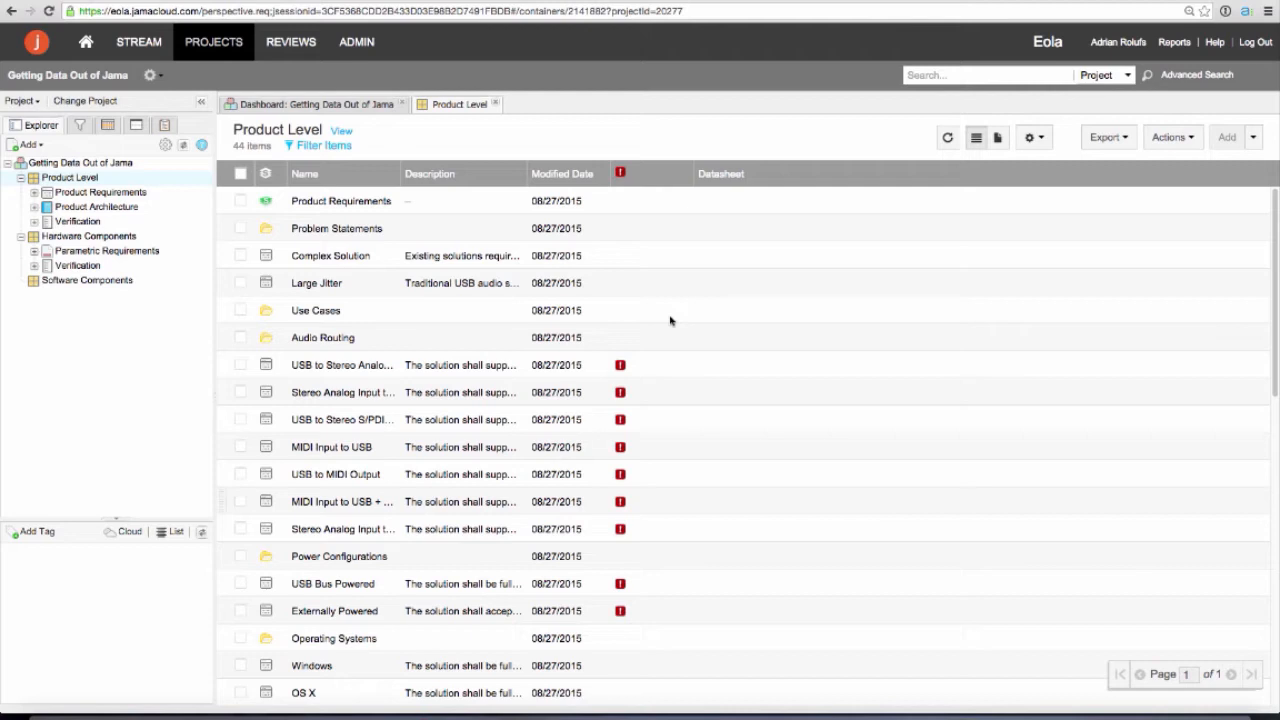
pyautogui.moveTo(472, 210)
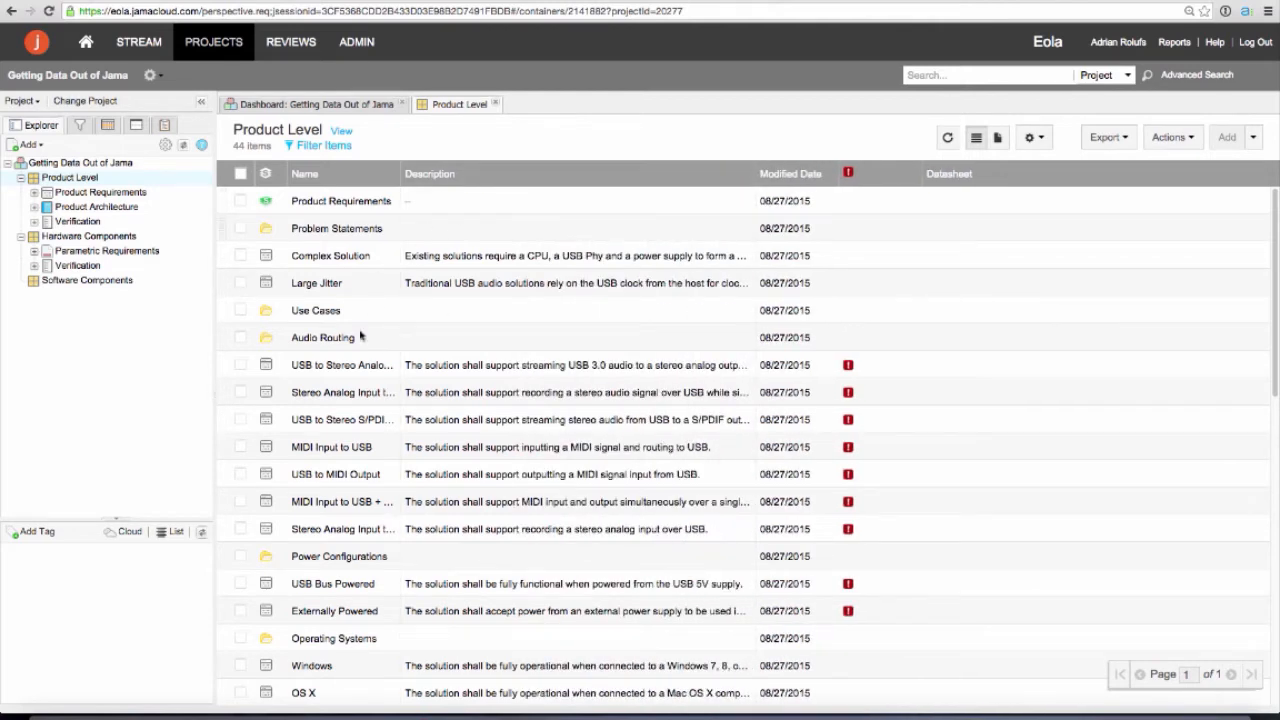
pyautogui.click(1034, 136)
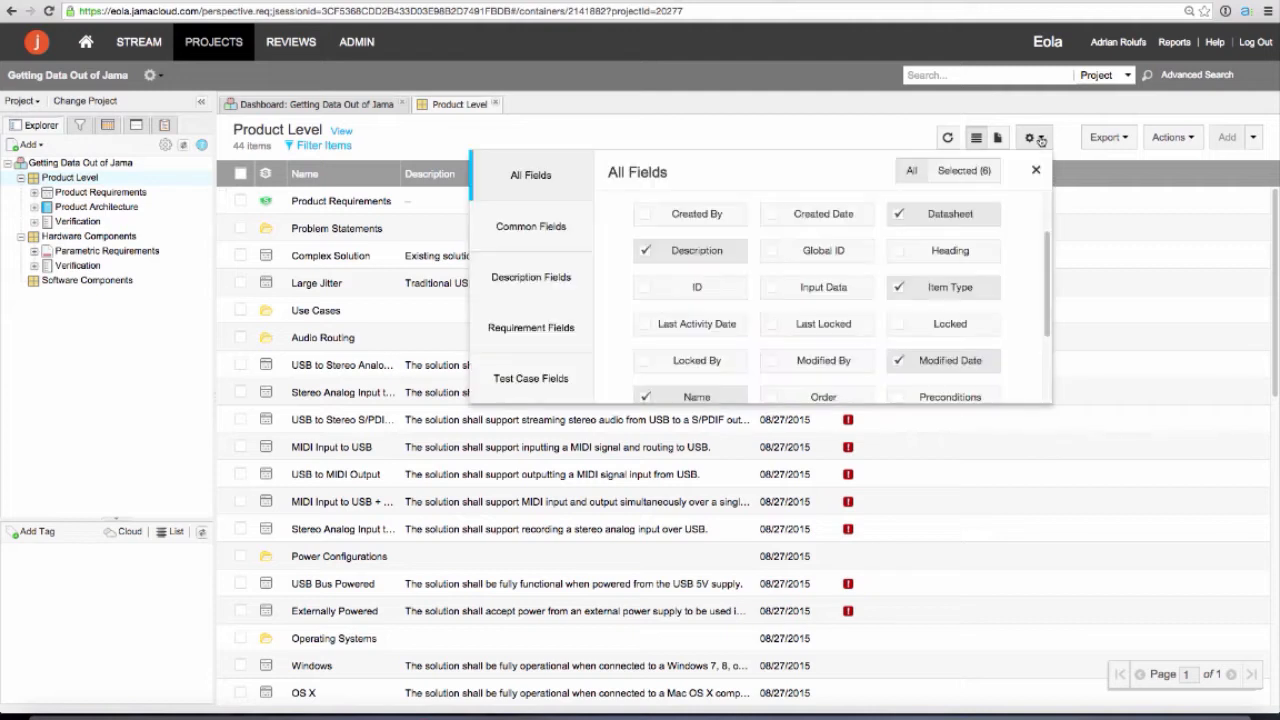
pyautogui.click(1106, 136)
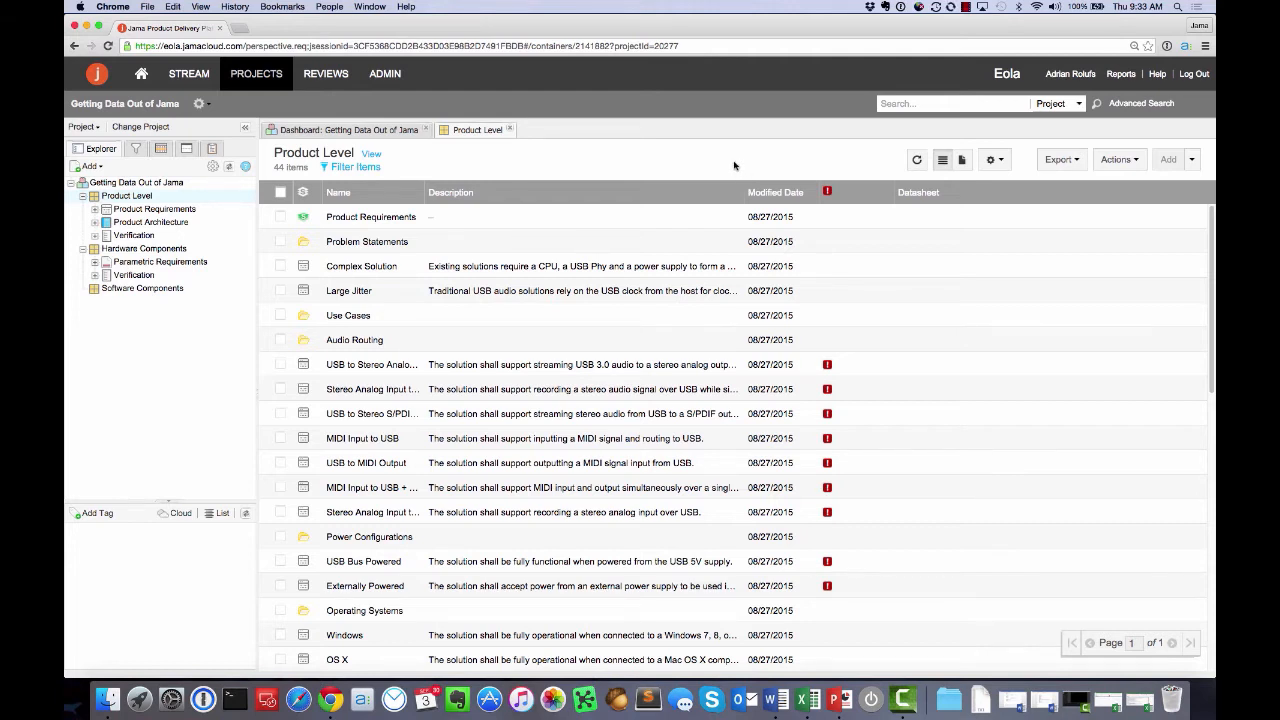
pyautogui.moveTo(900, 192)
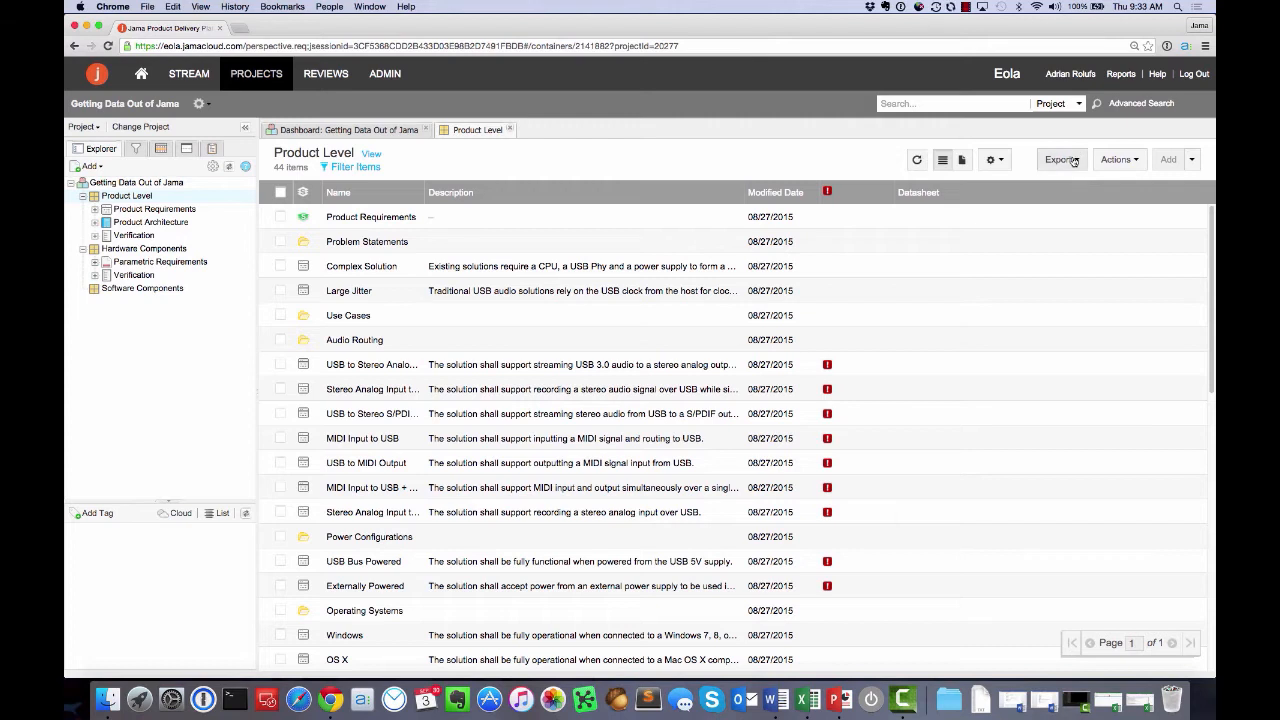
# From Export > Office Templates, select Export to Excel Default and download its template
pyautogui.click(1058, 160)
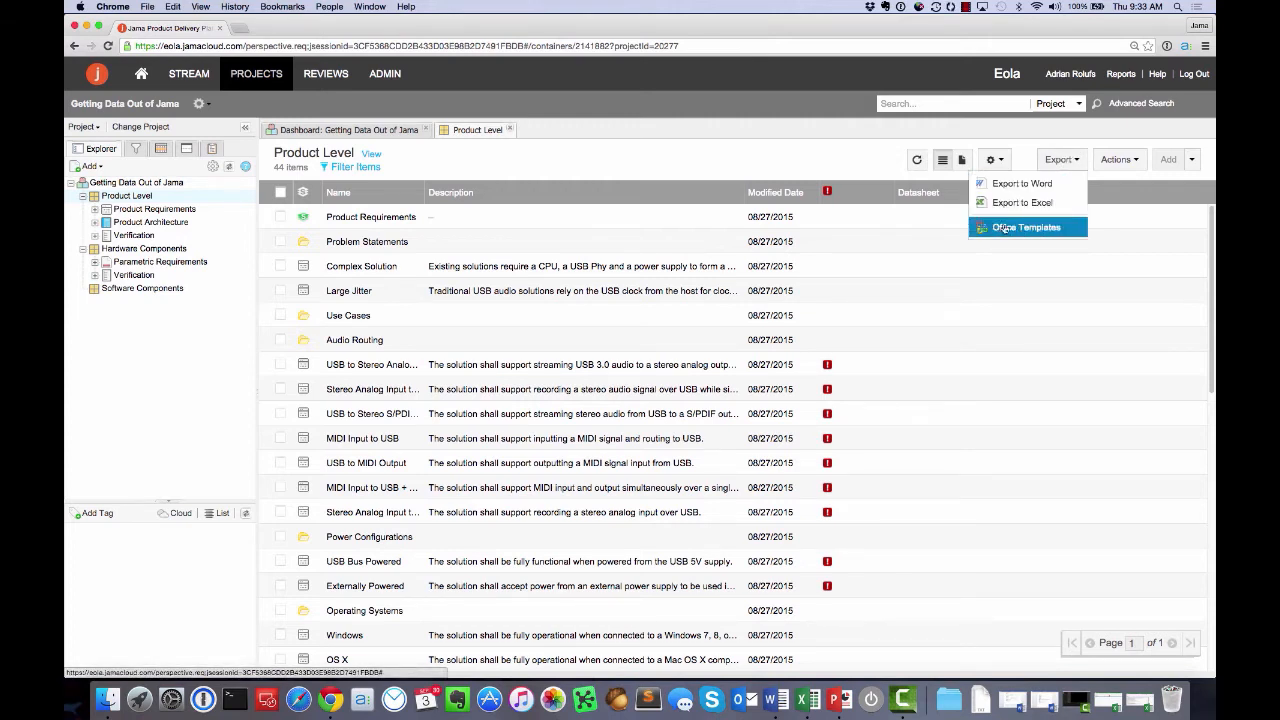
pyautogui.click(1026, 228)
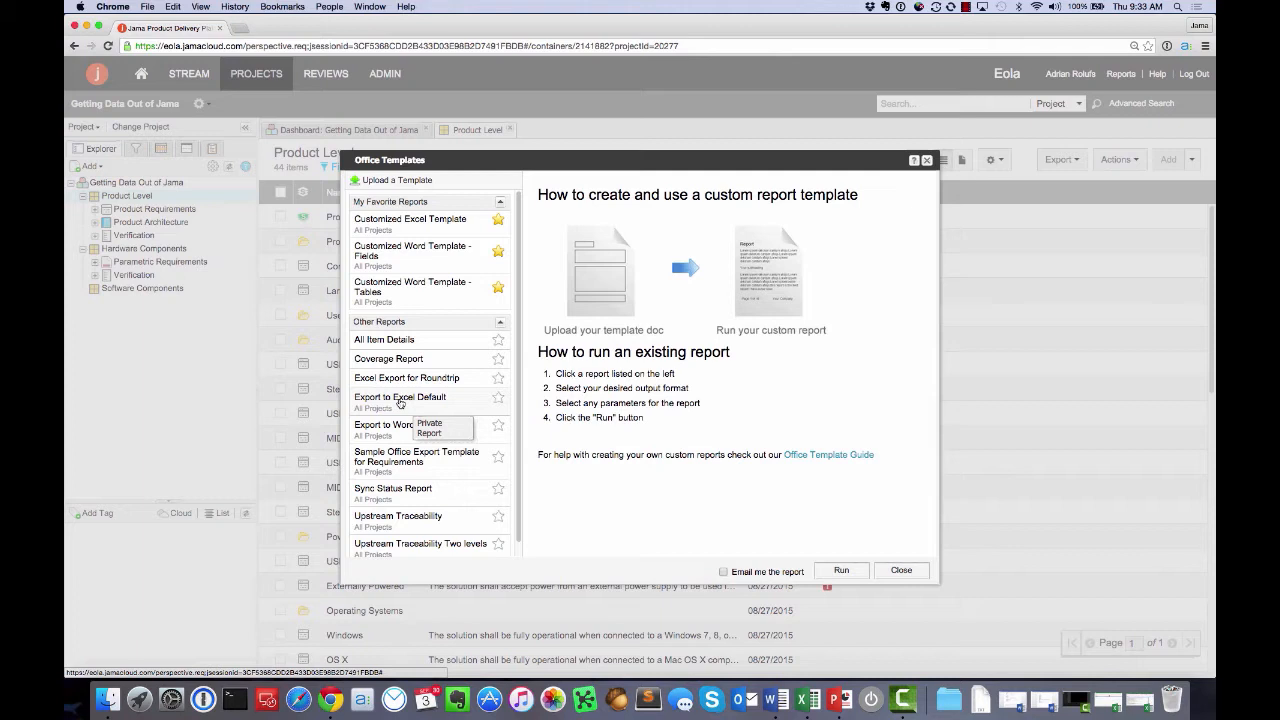
pyautogui.click(400, 396)
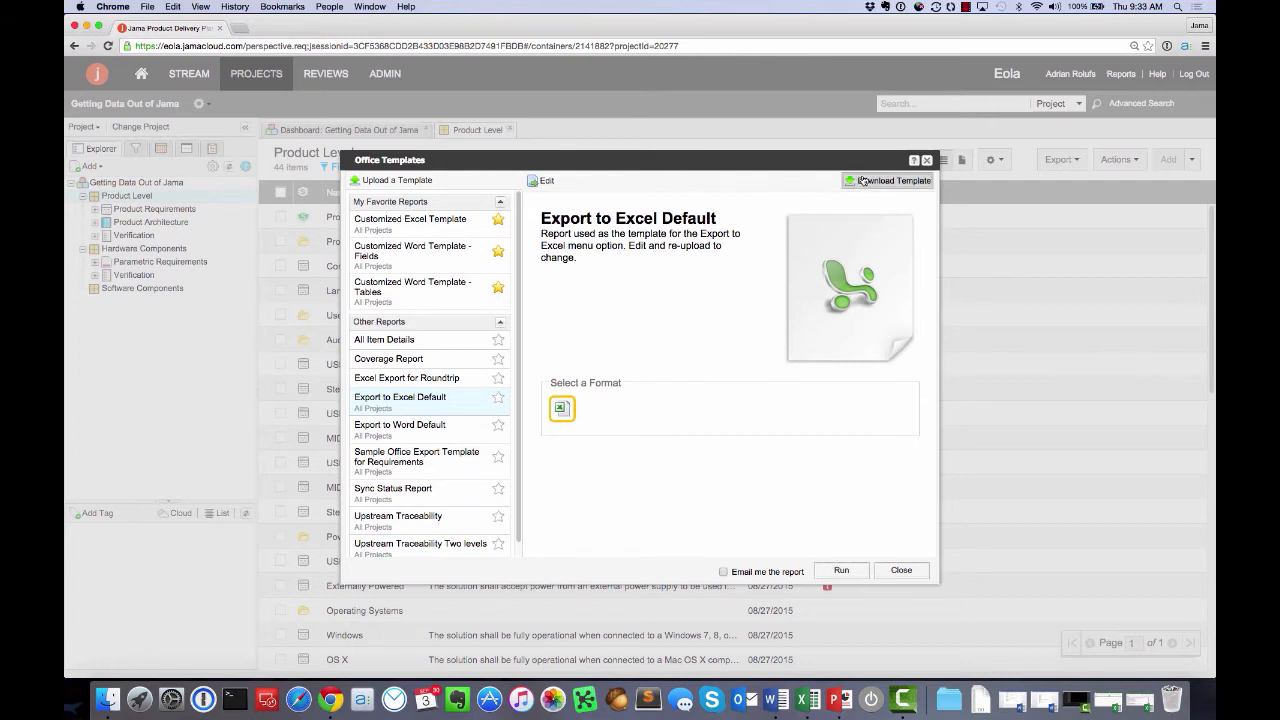
pyautogui.click(892, 180)
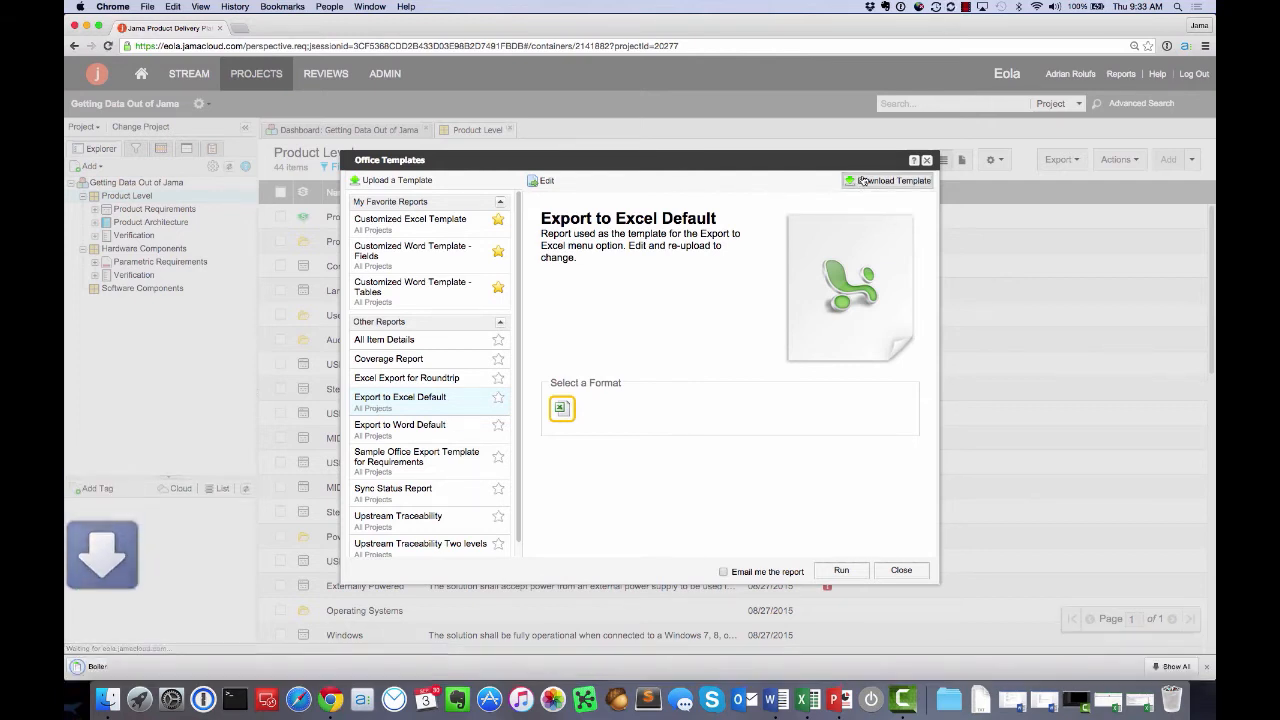
pyautogui.click(892, 180)
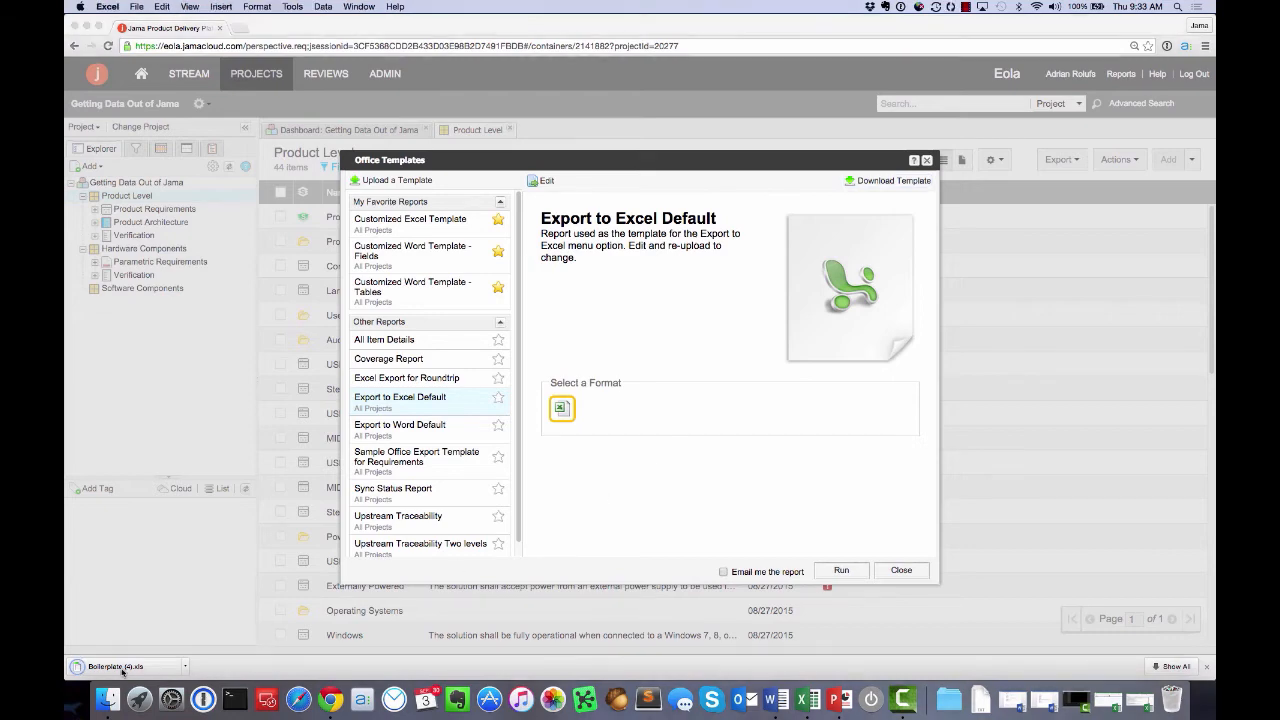
# Review the downloaded Boilerplate.xls placeholders (contextType, contextName, START DATA) in Excel, then close it
pyautogui.click(124, 666)
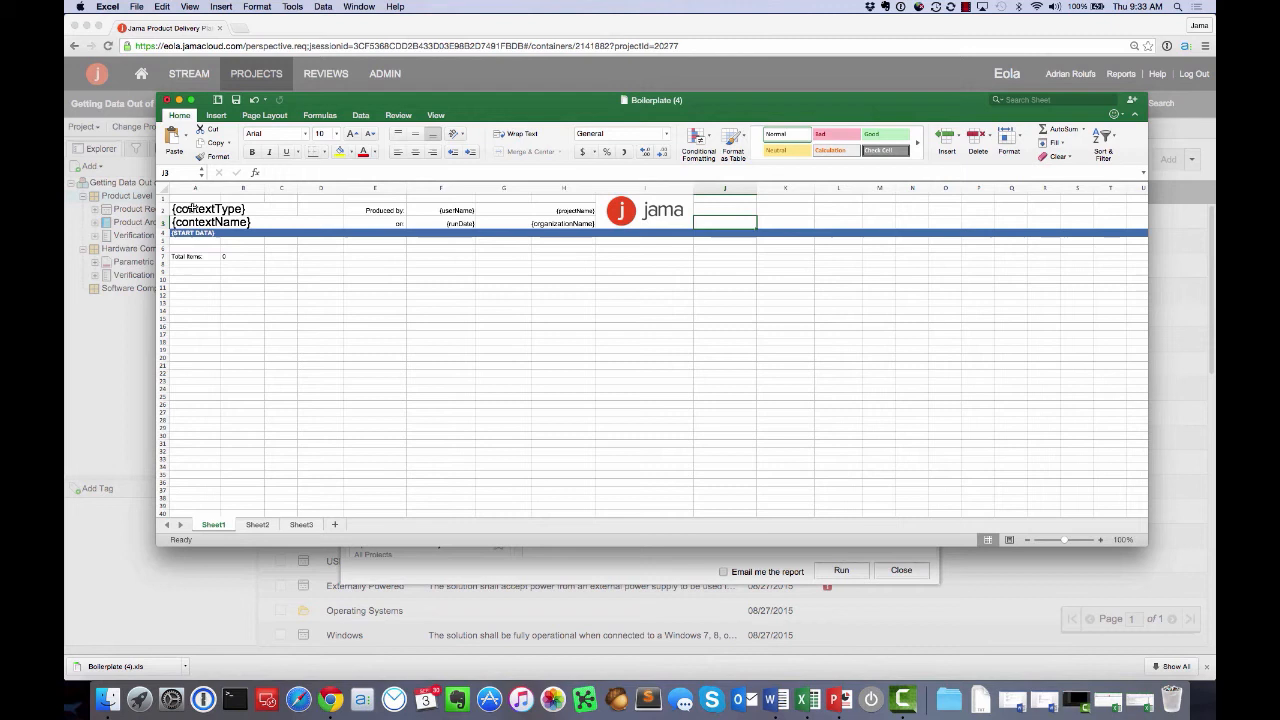
pyautogui.moveTo(484, 206)
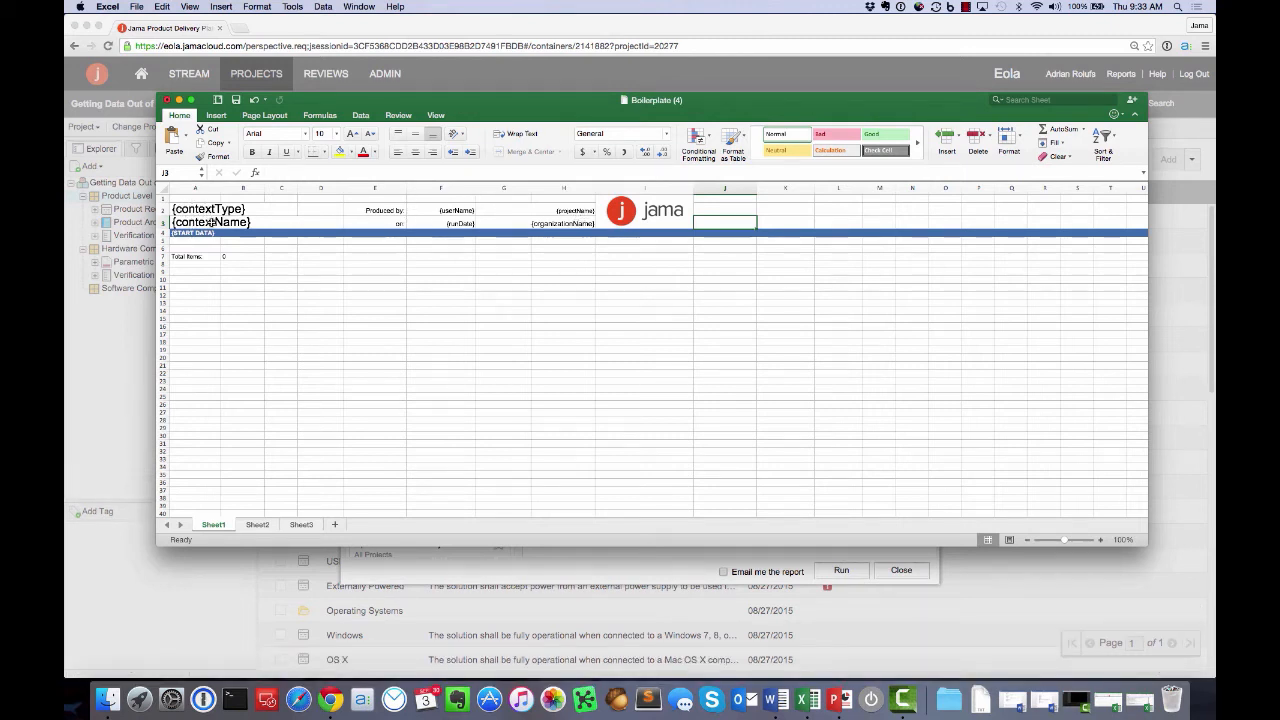
pyautogui.click(196, 232)
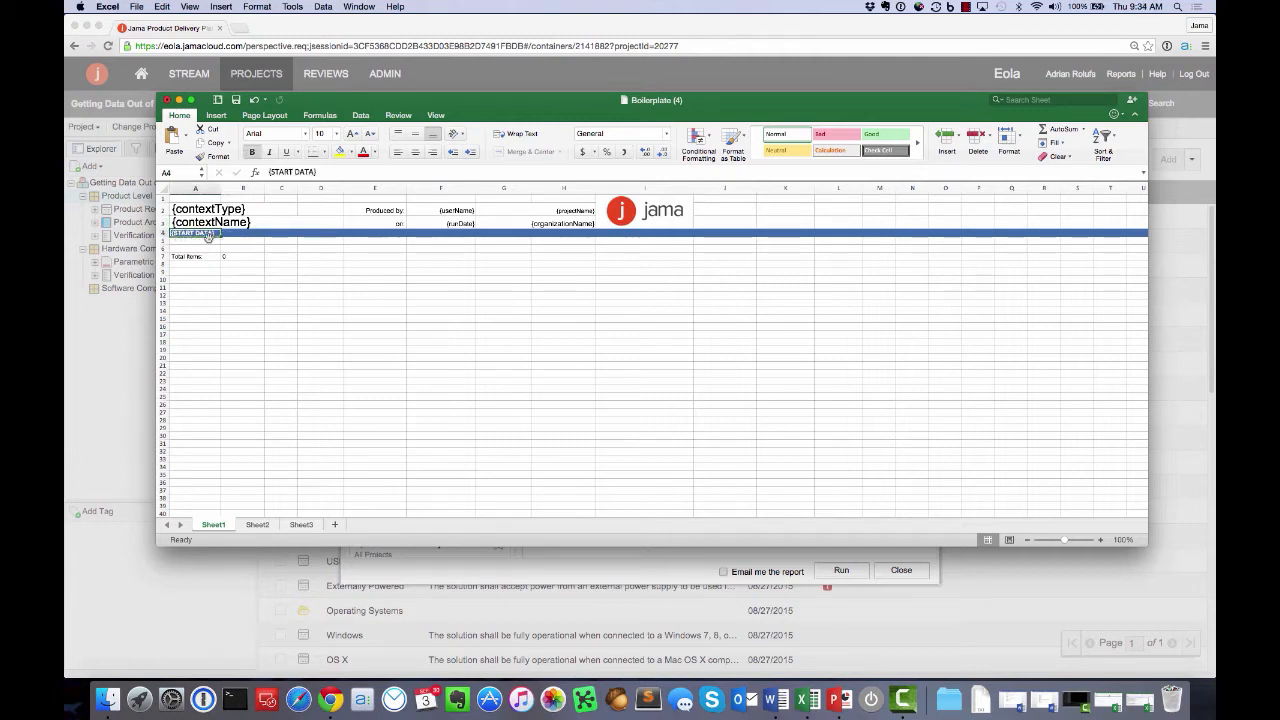
pyautogui.moveTo(196, 232); pyautogui.dragTo(660, 248)
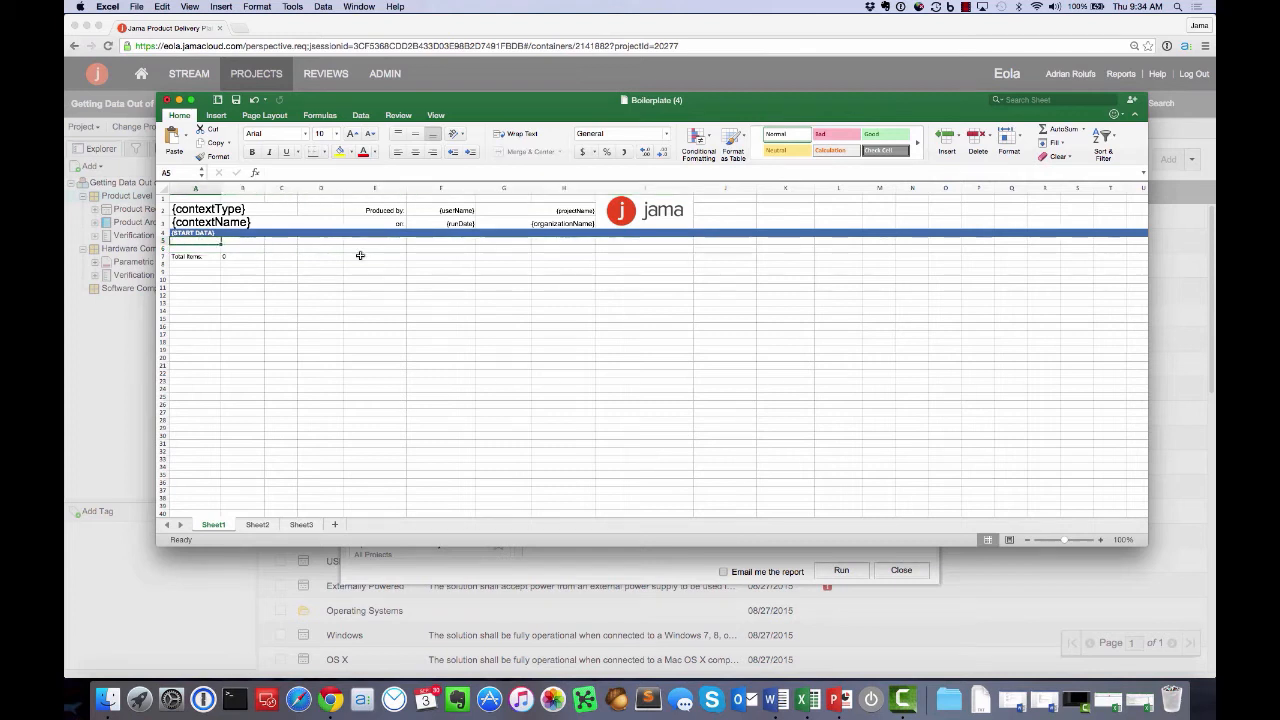
pyautogui.moveTo(284, 256)
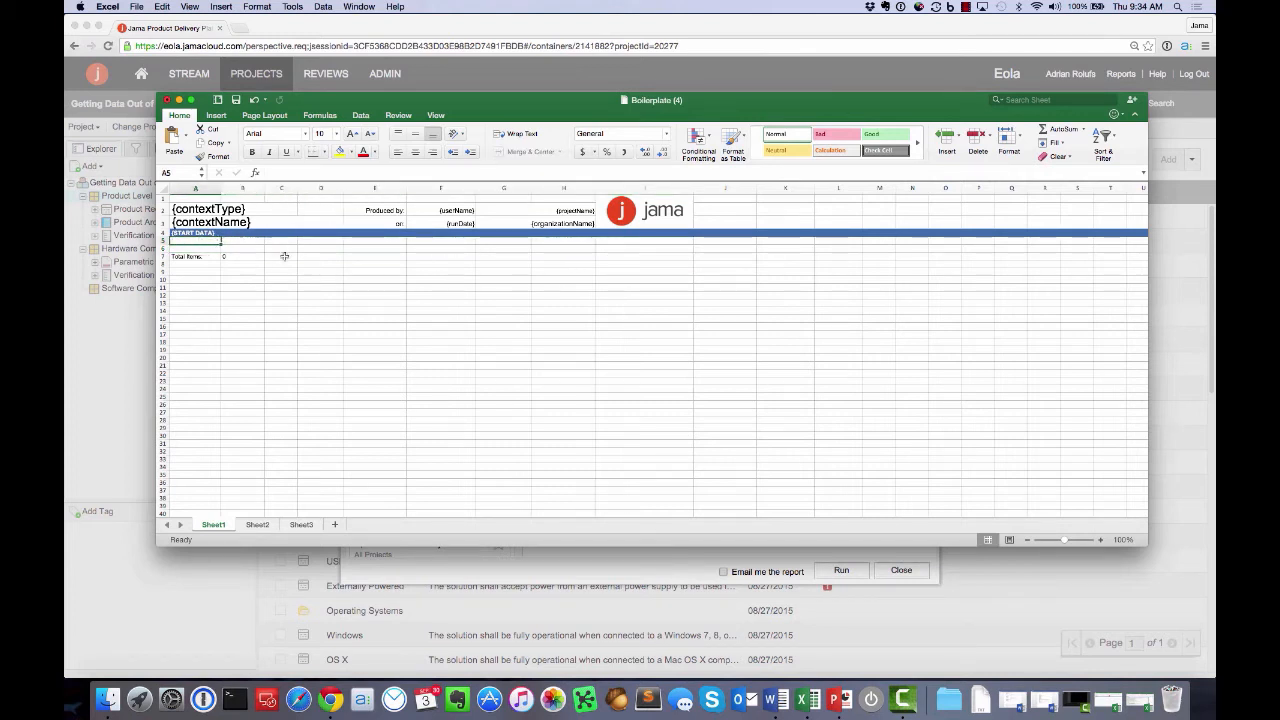
pyautogui.moveTo(312, 432)
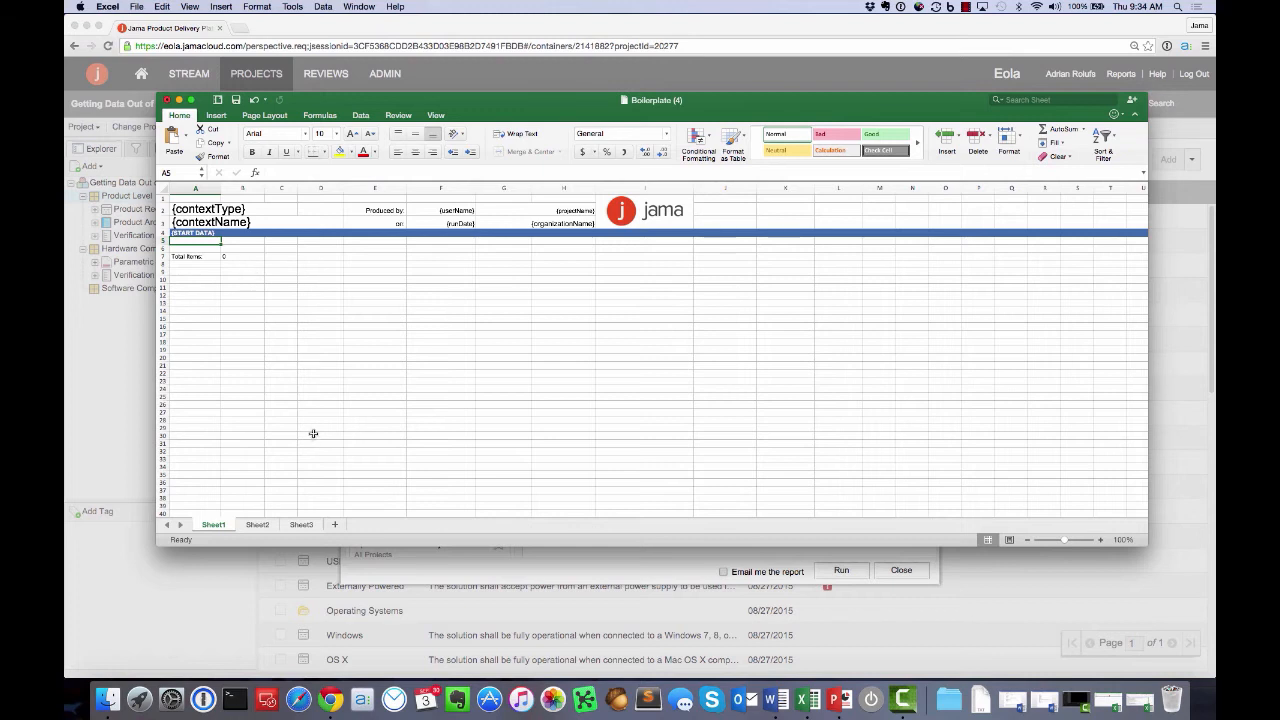
pyautogui.moveTo(620, 272)
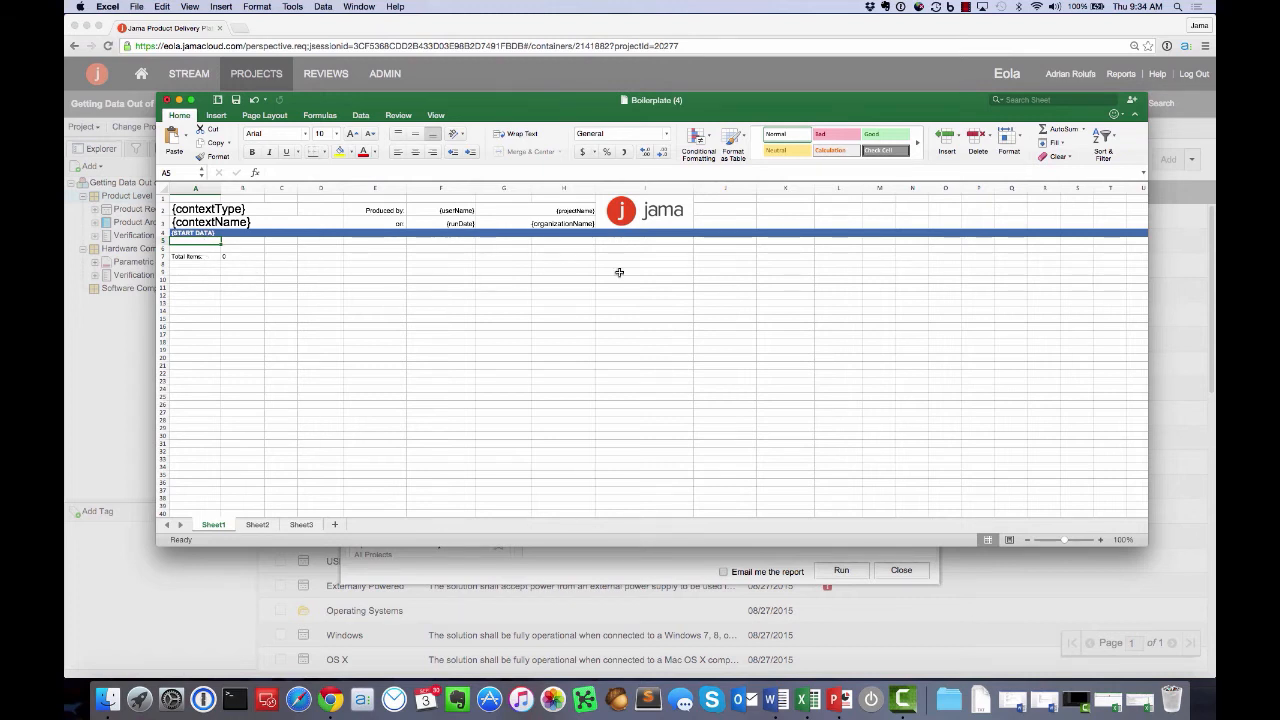
pyautogui.click(644, 210)
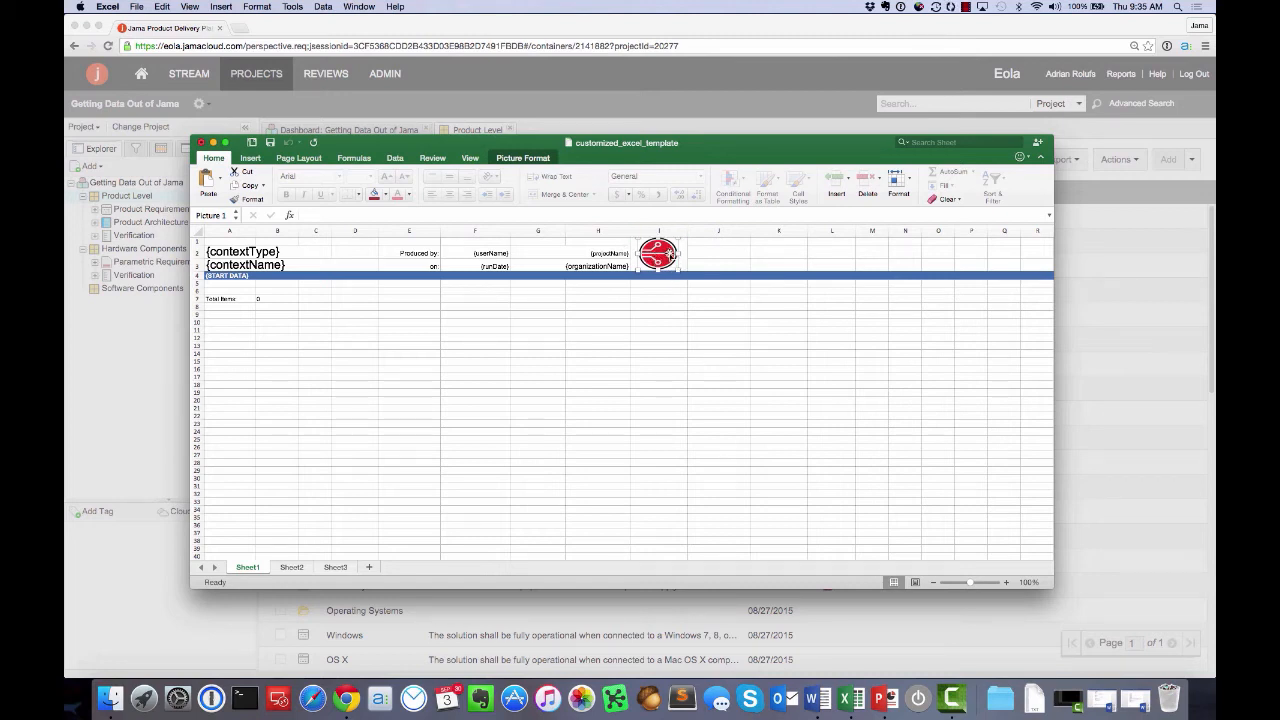
# Inspect the customized_excel_template.xlsx header with its red circular logo and placeholder cells
pyautogui.click(658, 298)
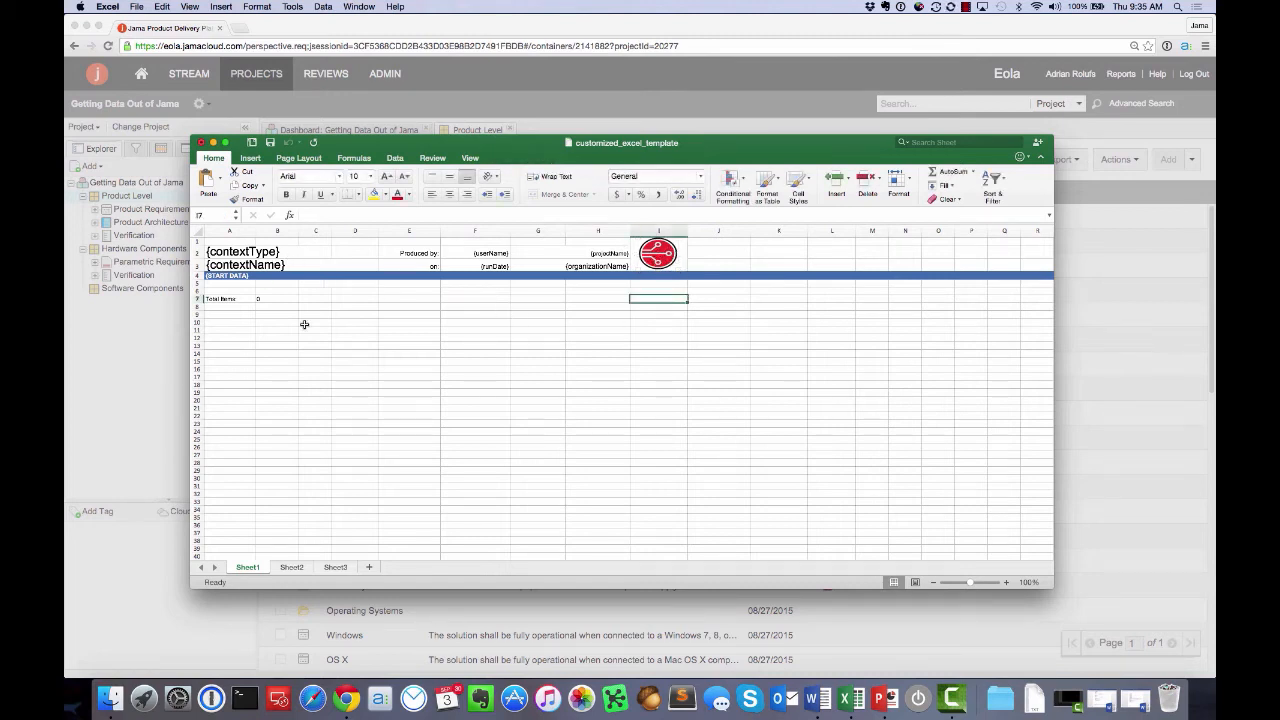
pyautogui.moveTo(372, 390)
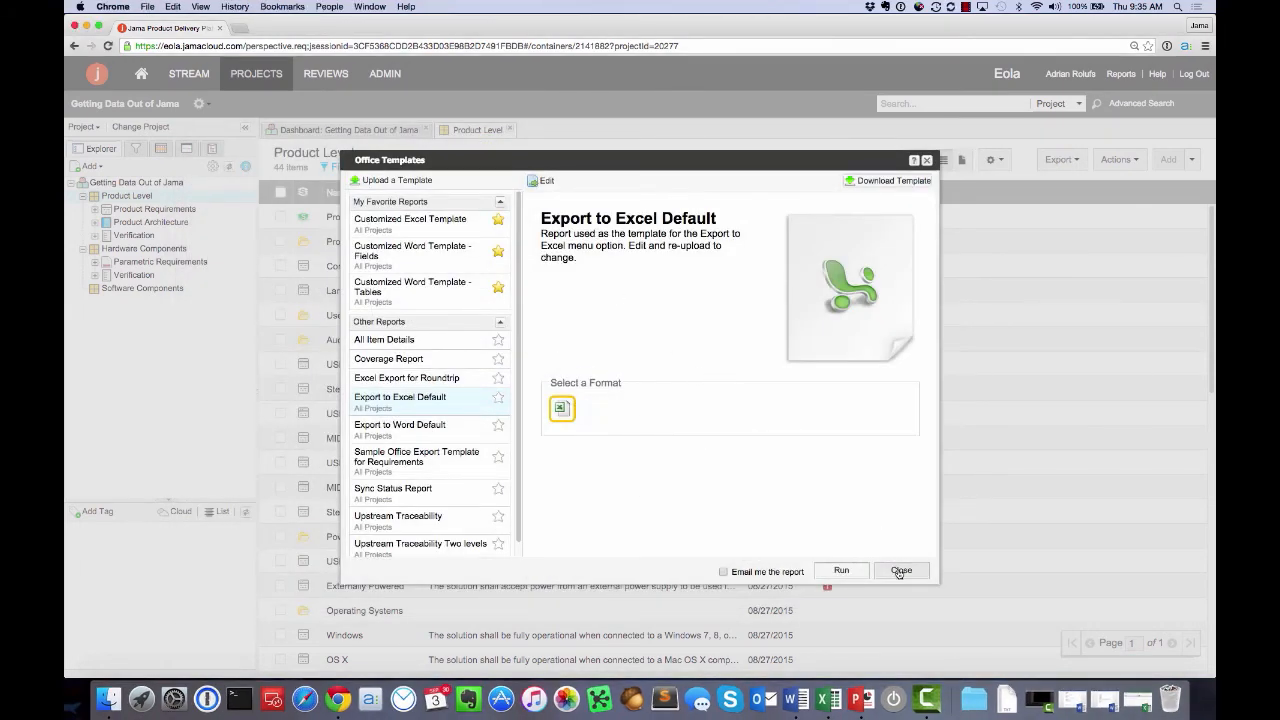
# Reopen Export > Office Templates and bring up the blank Upload a Template form
pyautogui.click(900, 570)
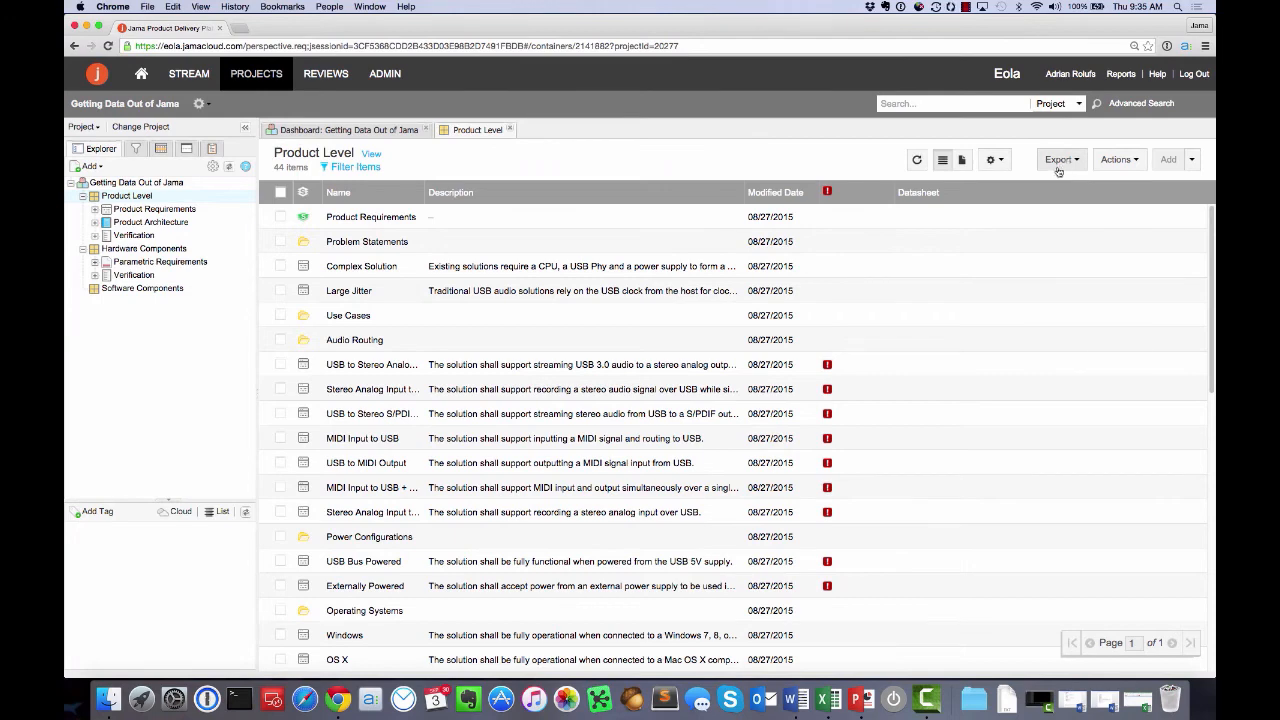
pyautogui.click(990, 160)
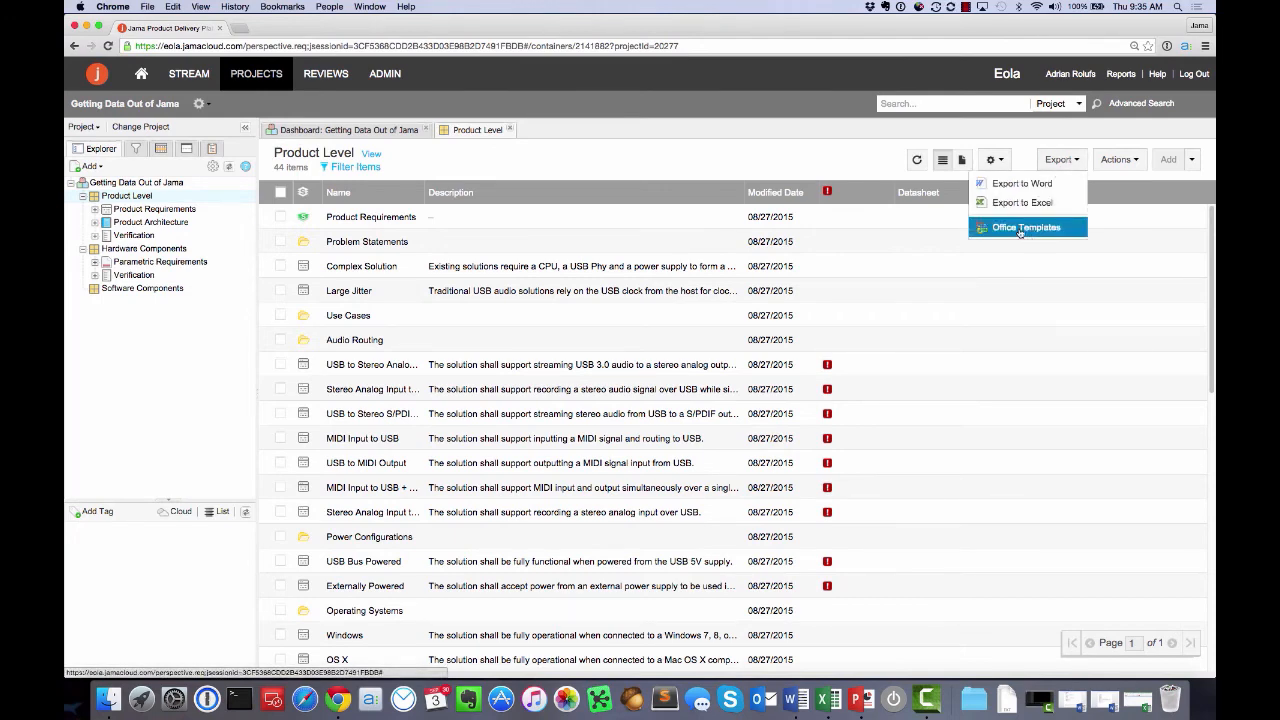
pyautogui.click(1024, 228)
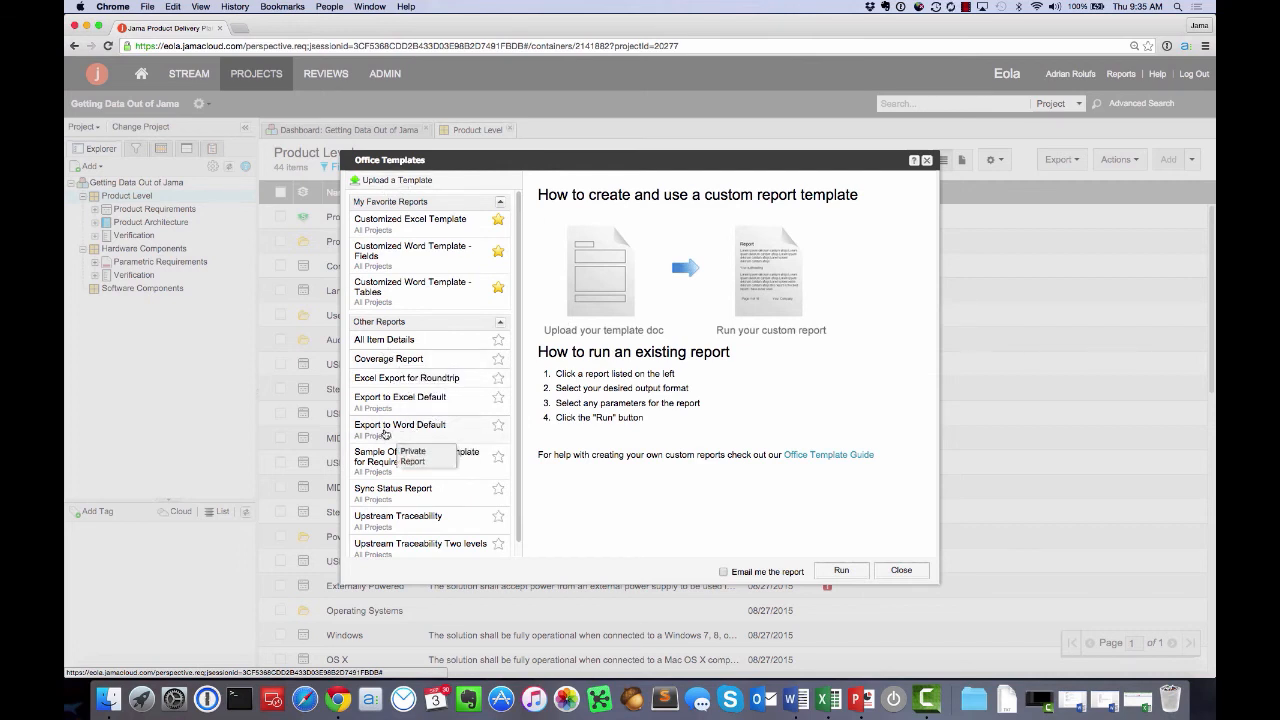
pyautogui.click(400, 396)
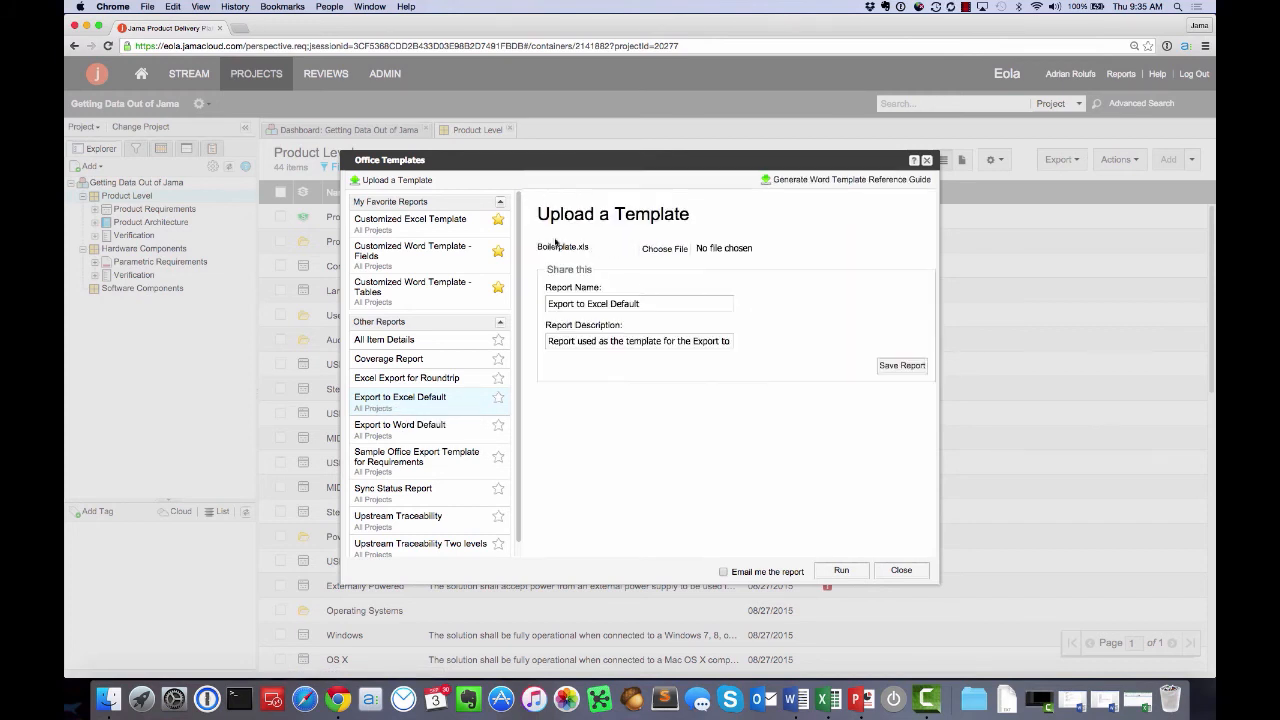
pyautogui.moveTo(722, 488)
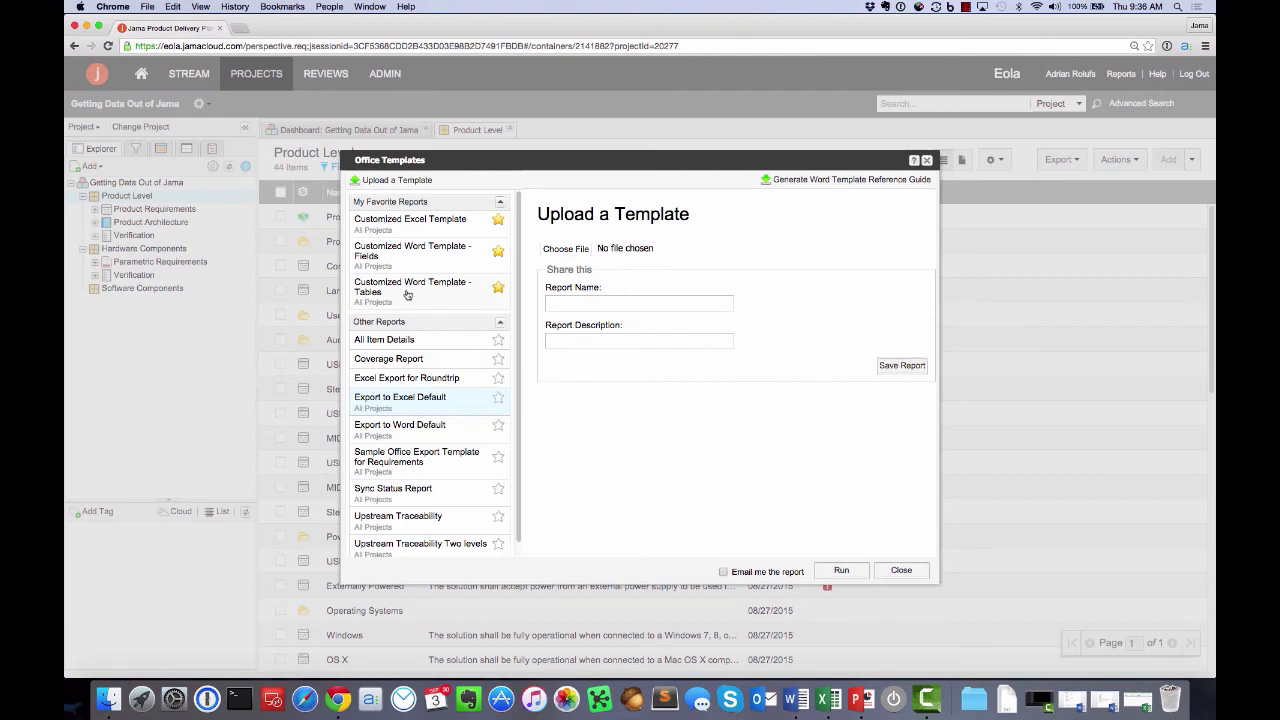
# Run the Customized Excel Template report from My Favorite Reports
pyautogui.click(410, 222)
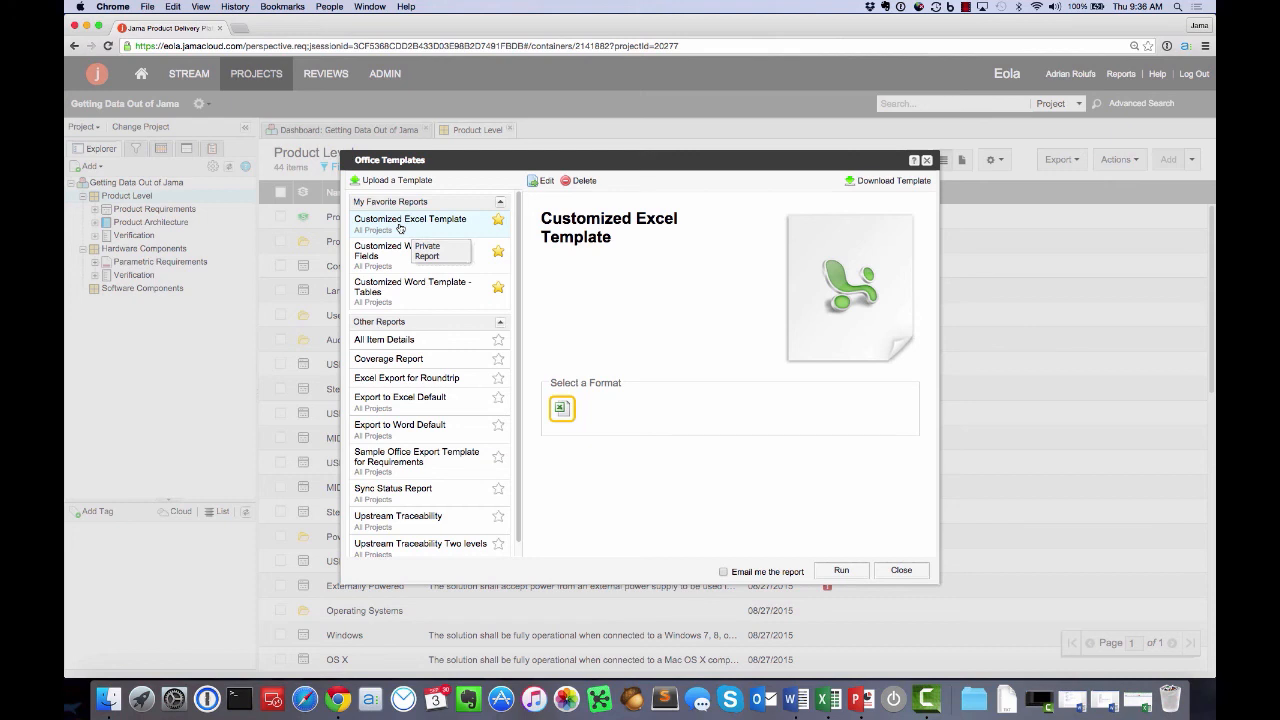
pyautogui.moveTo(670, 364)
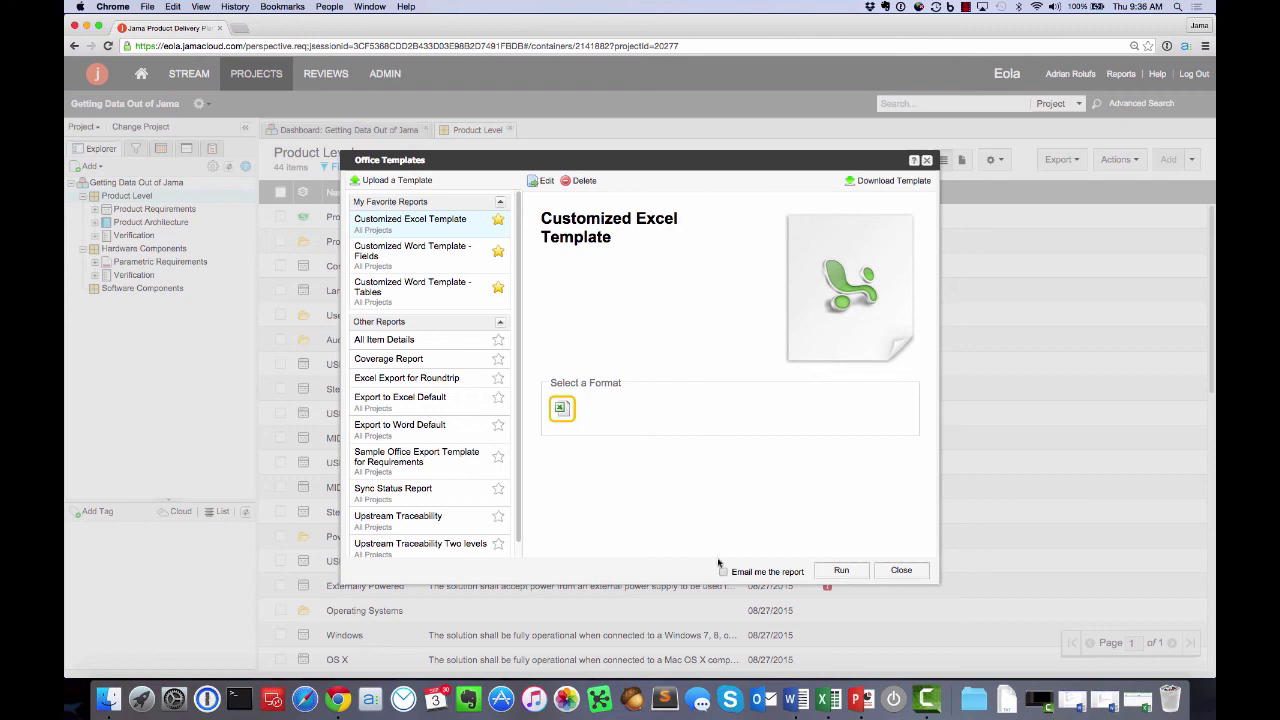
pyautogui.click(840, 570)
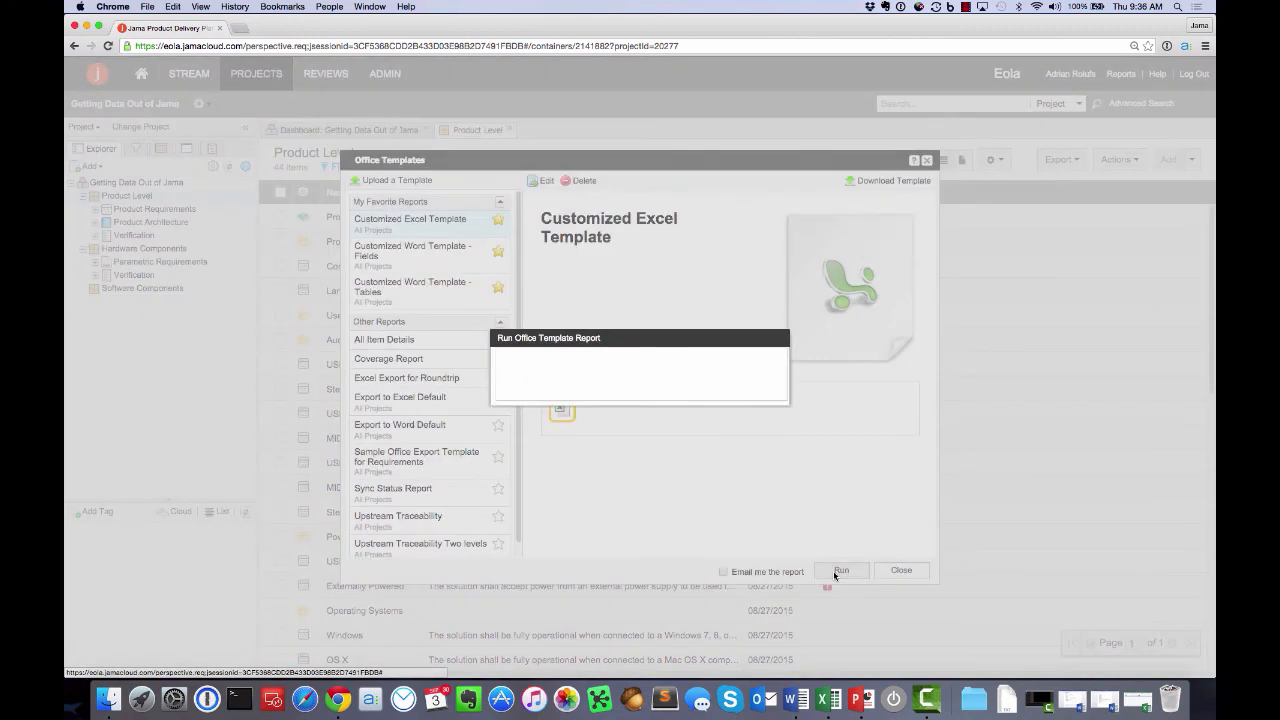